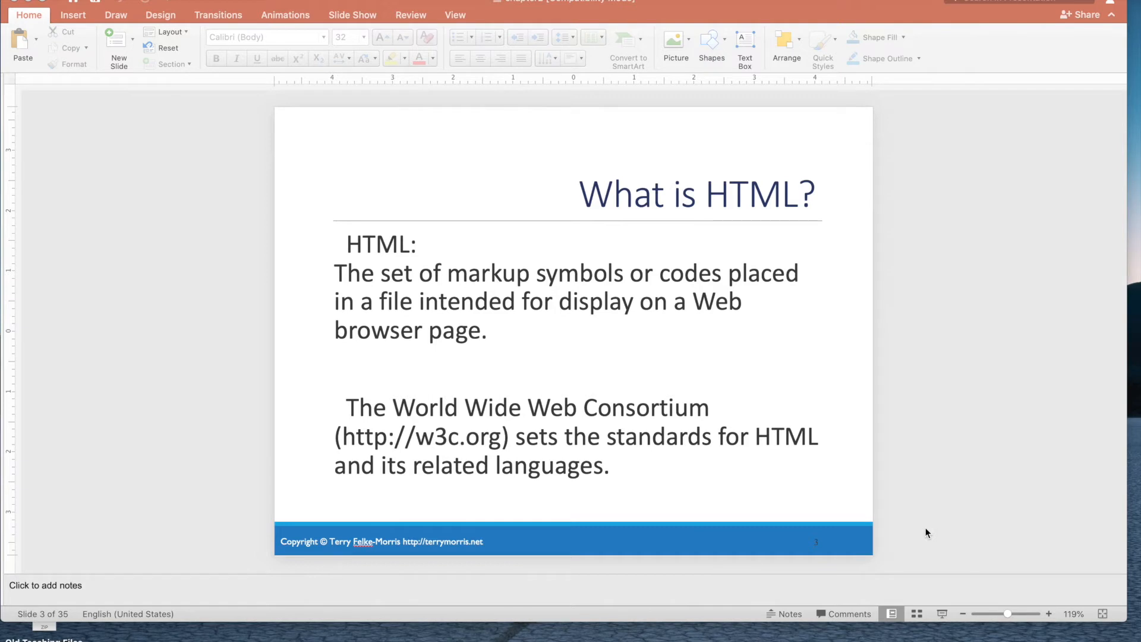
pyautogui.moveTo(560, 464)
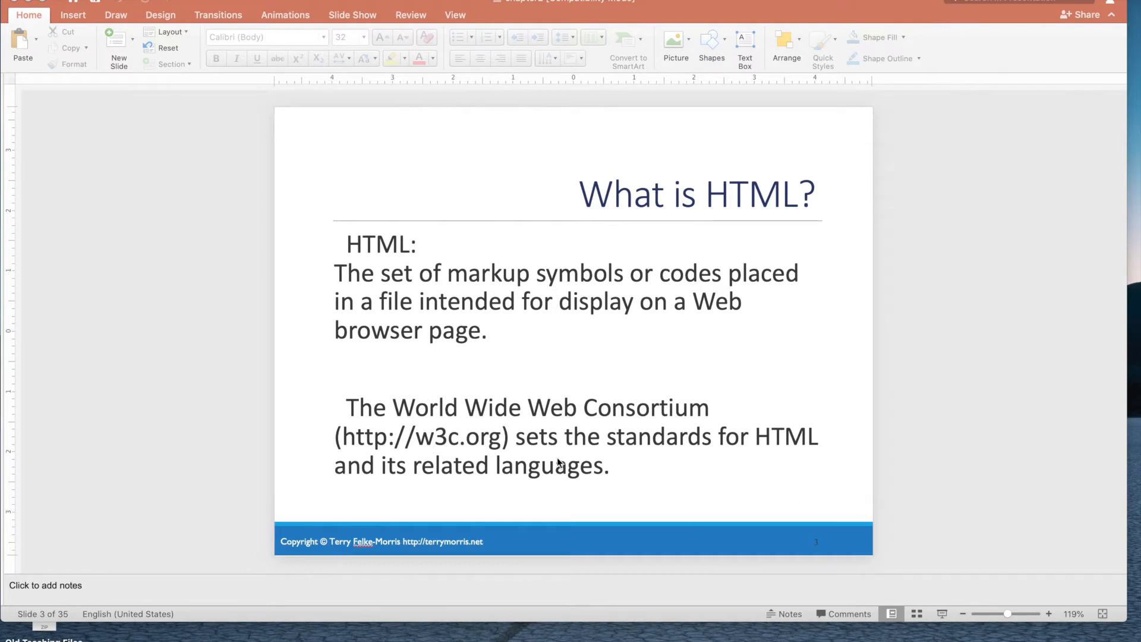
pyautogui.moveTo(570, 418)
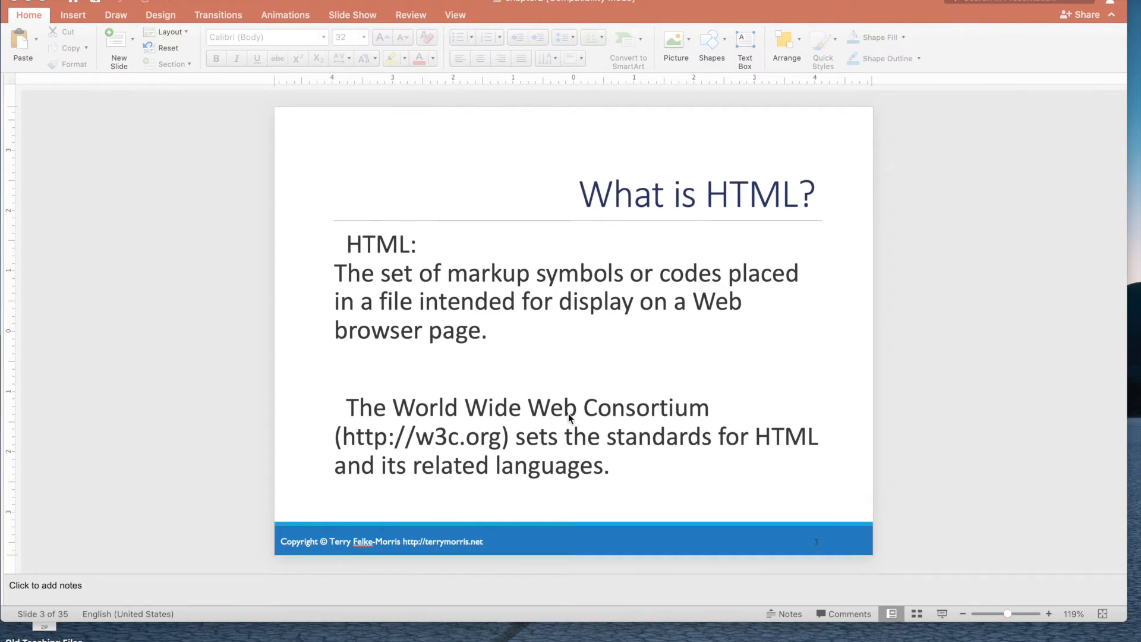
pyautogui.moveTo(756, 462)
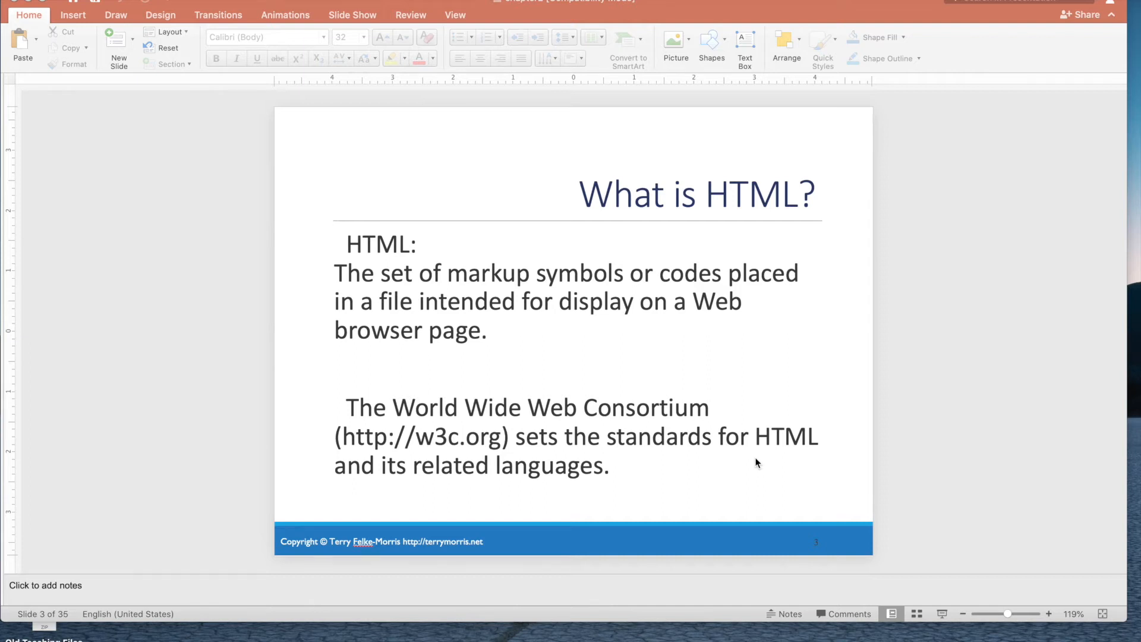
pyautogui.moveTo(742, 451)
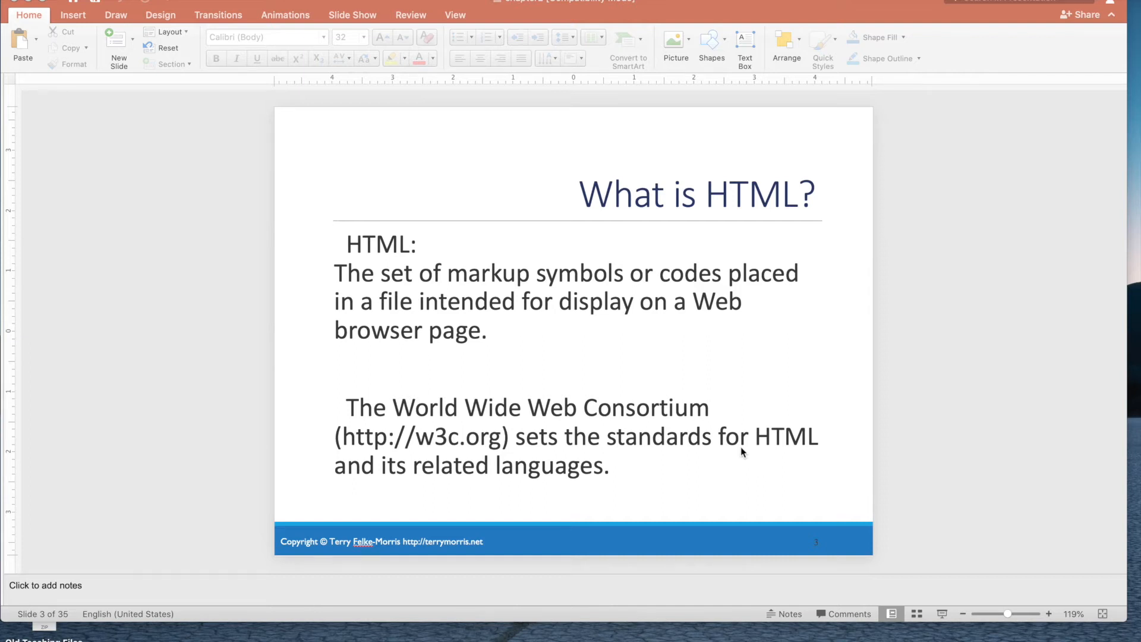
pyautogui.moveTo(607, 453)
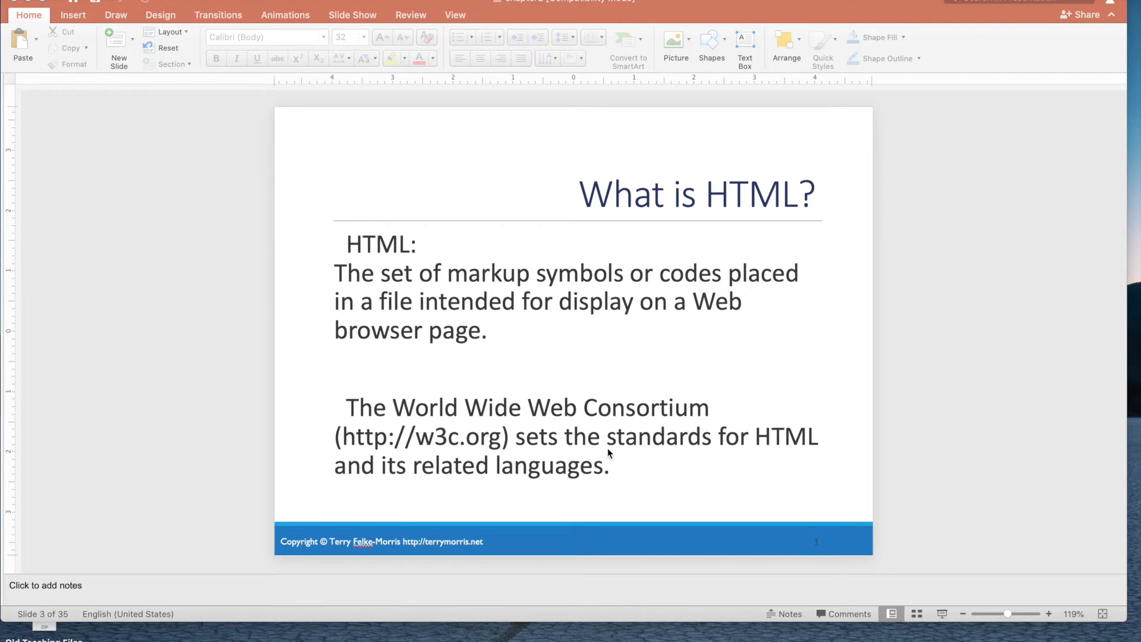
pyautogui.moveTo(813, 595)
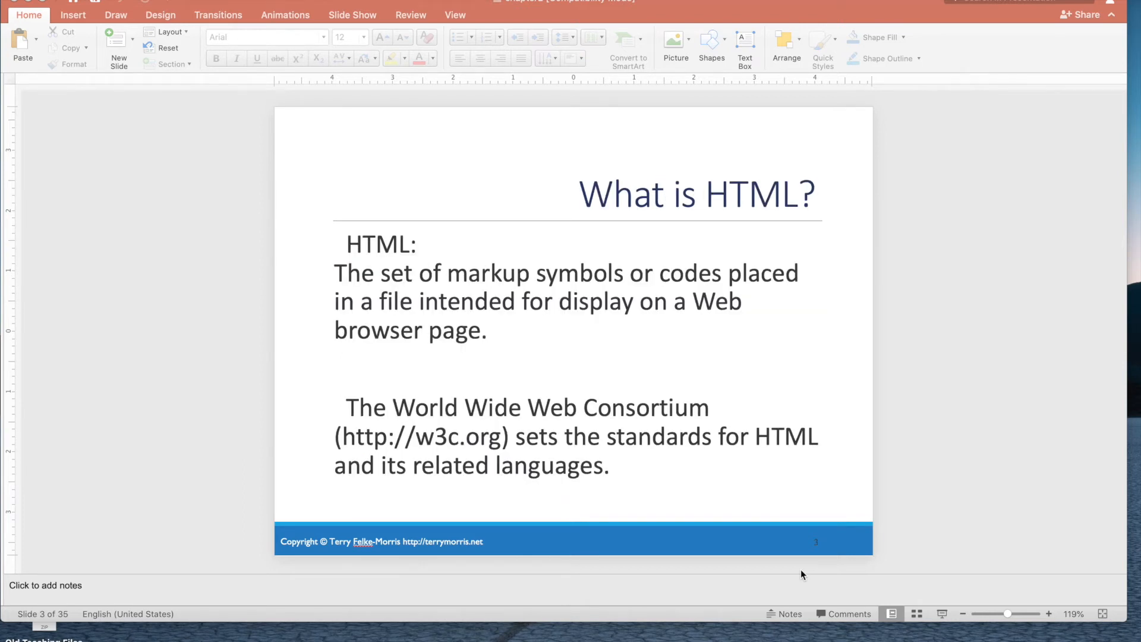
# Advance the deck to slide 4, HTML Elements, about tags and angle brackets
pyautogui.press('down')
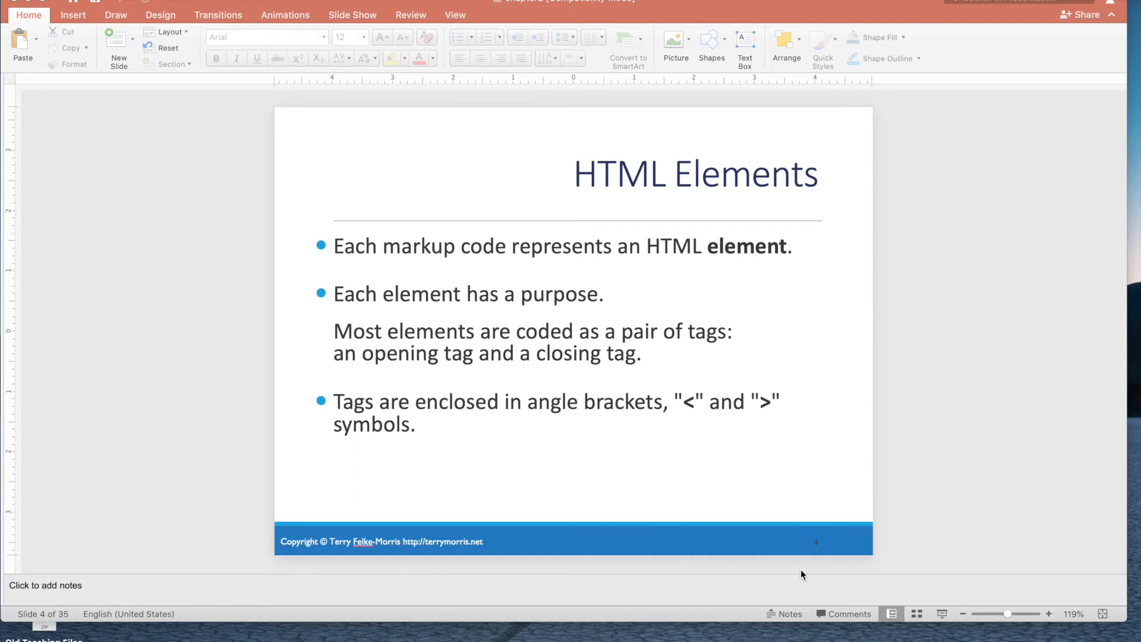
pyautogui.moveTo(1002, 450)
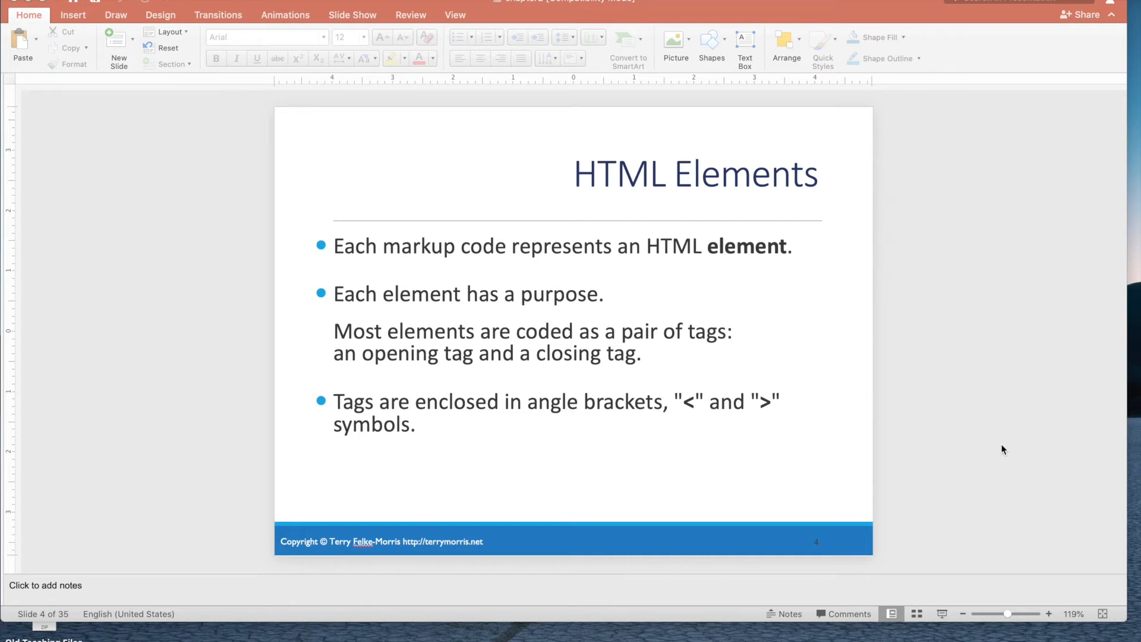
pyautogui.moveTo(682, 411)
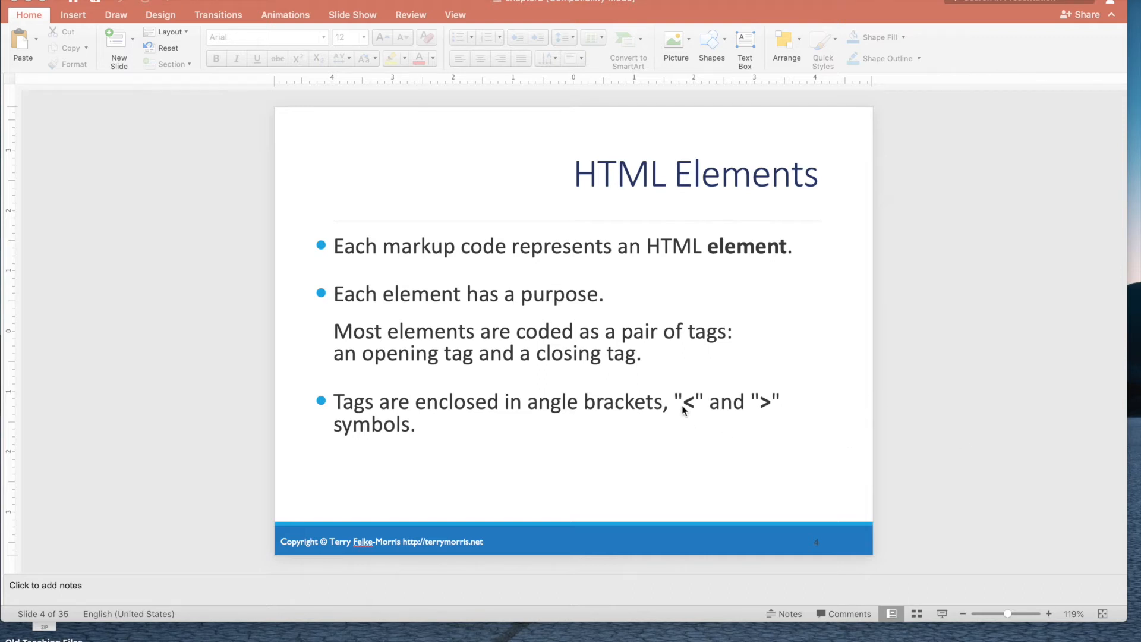
pyautogui.moveTo(690, 406)
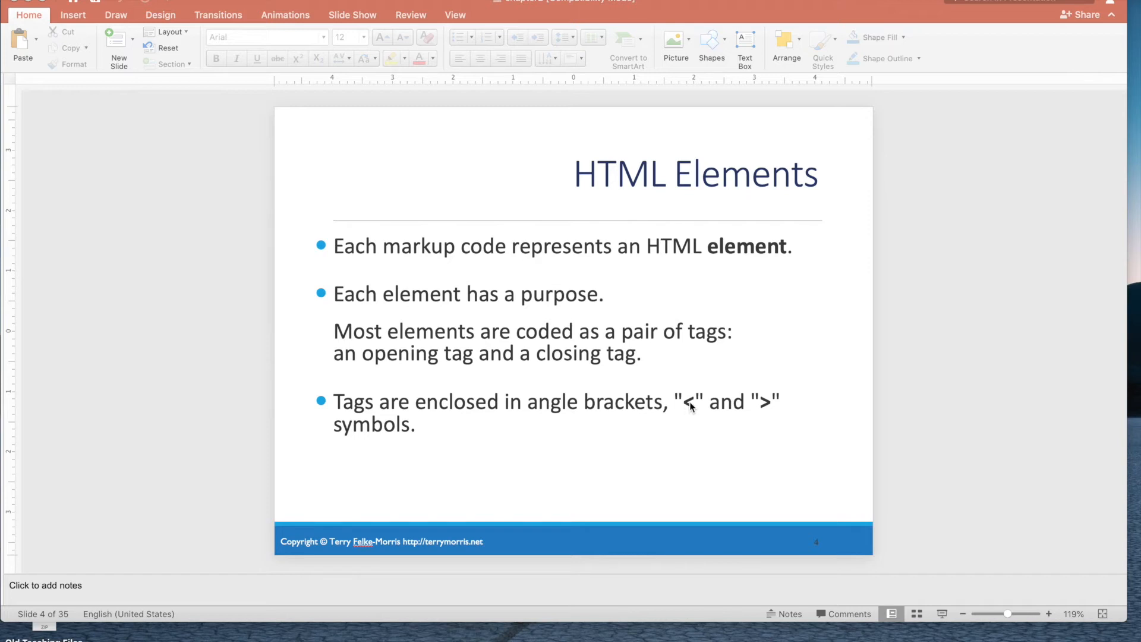
pyautogui.moveTo(686, 407)
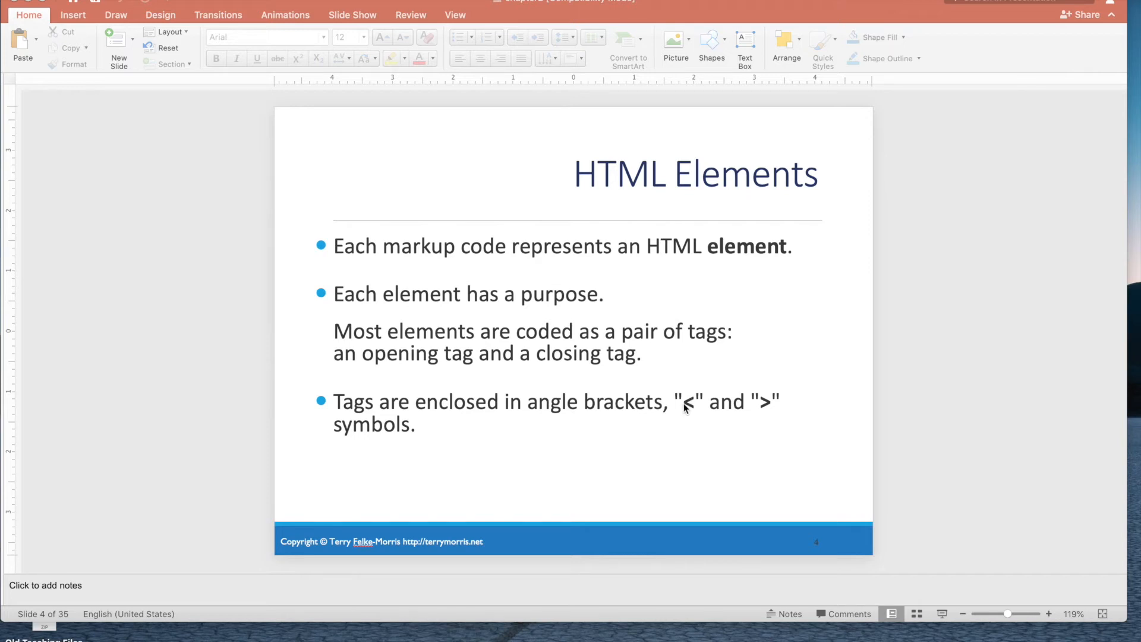
pyautogui.moveTo(691, 423)
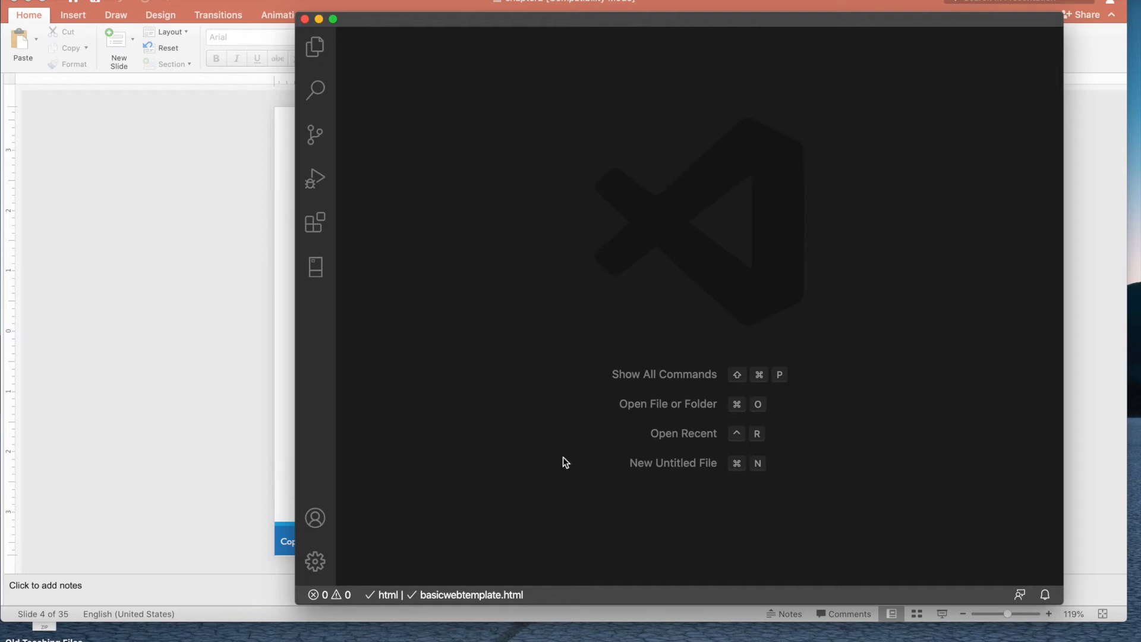
pyautogui.moveTo(490, 447)
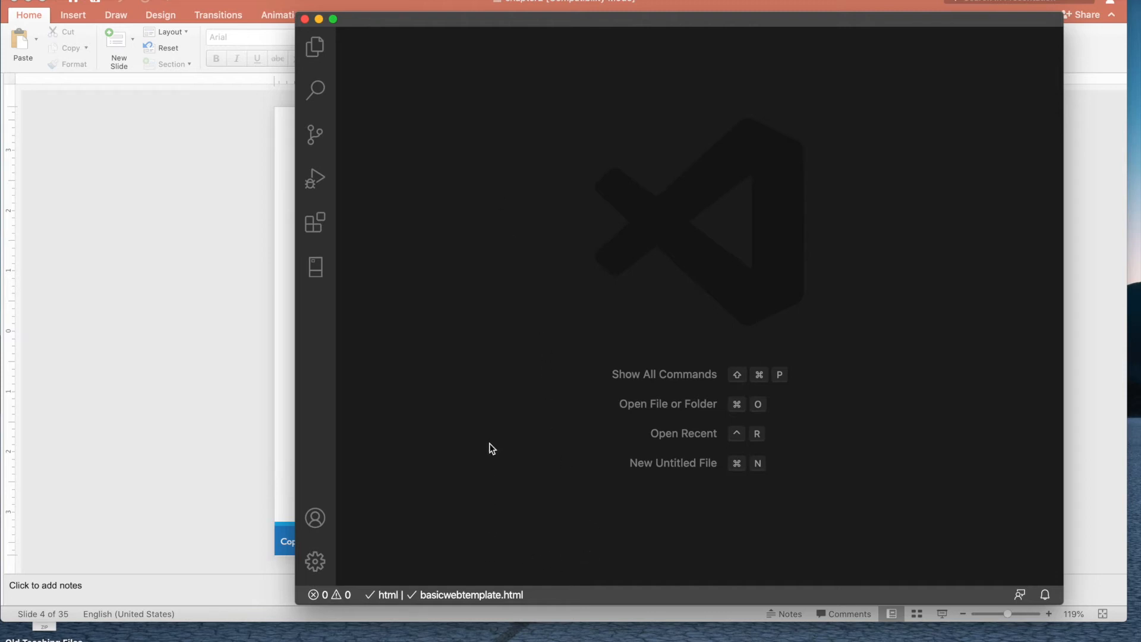
pyautogui.moveTo(396, 314)
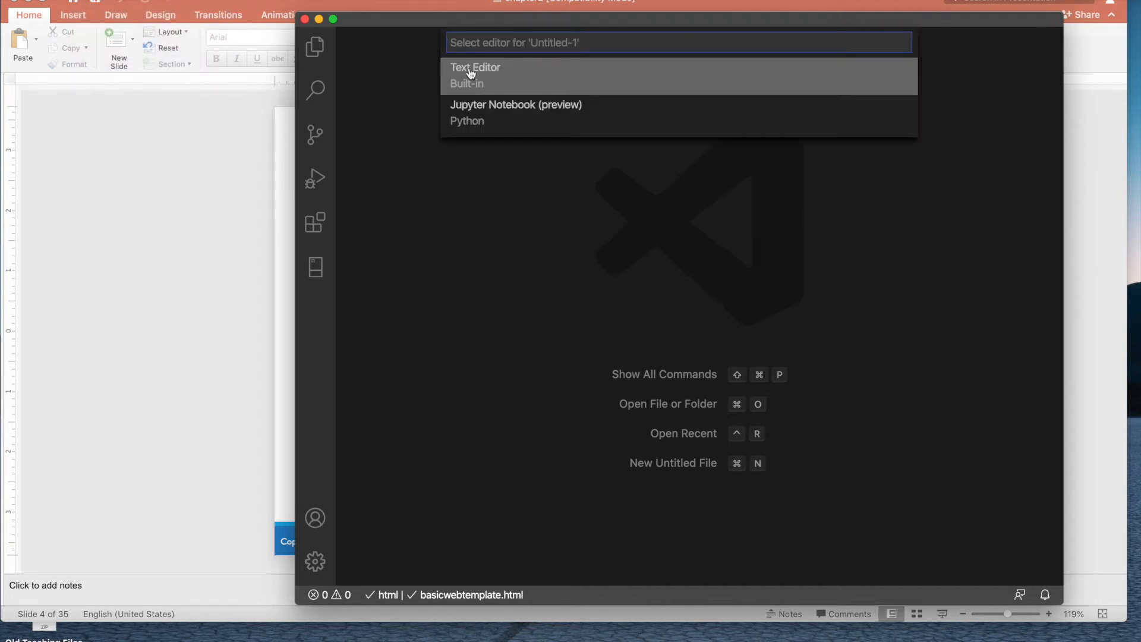
# Choose Text Editor for the new untitled file in VS Code
pyautogui.click(475, 74)
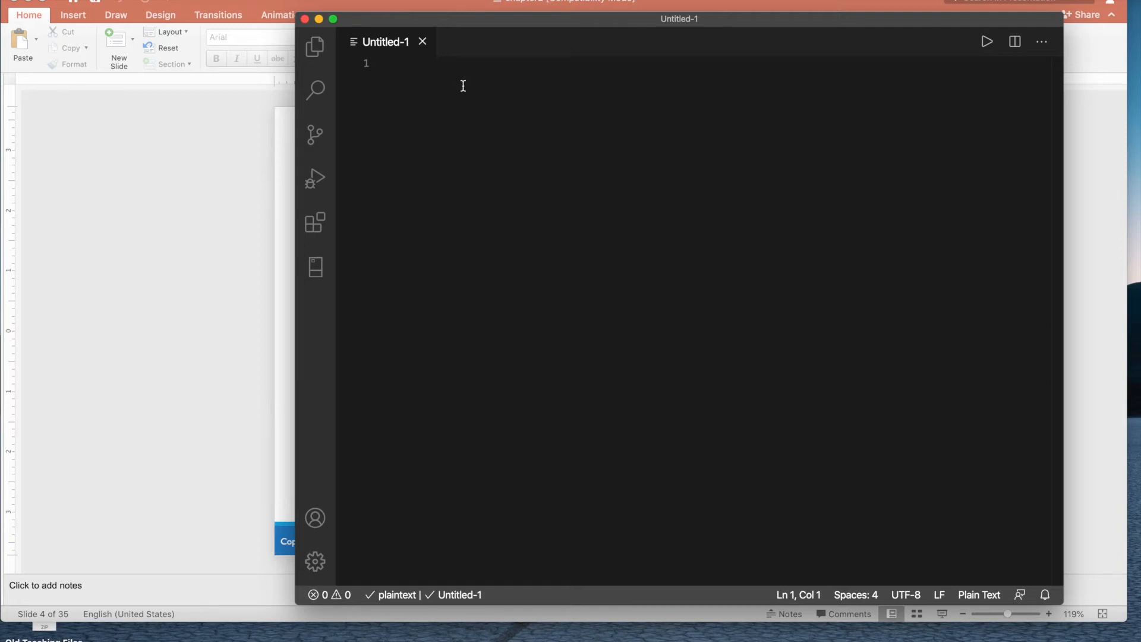
pyautogui.write('lsdkjflksdj')
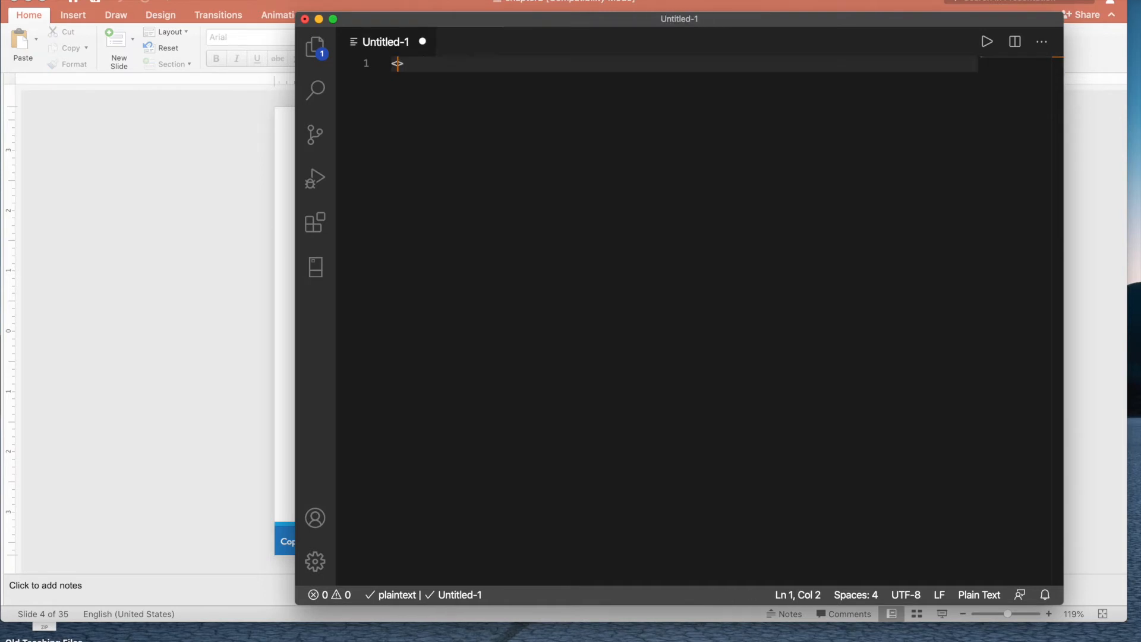
pyautogui.write('<html>')
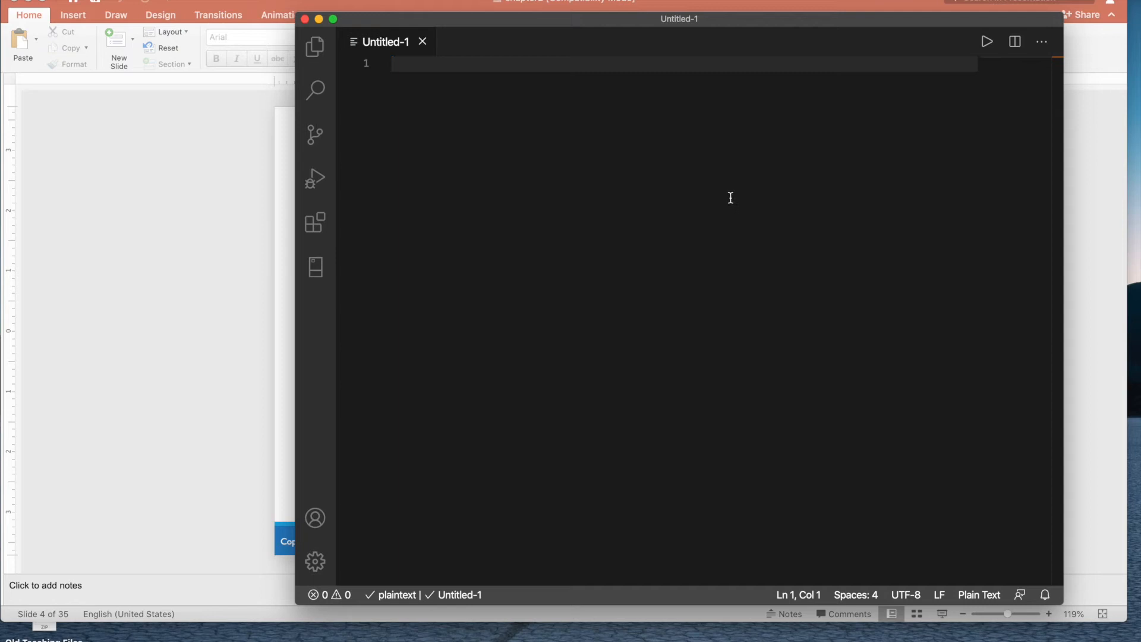
pyautogui.moveTo(481, 218)
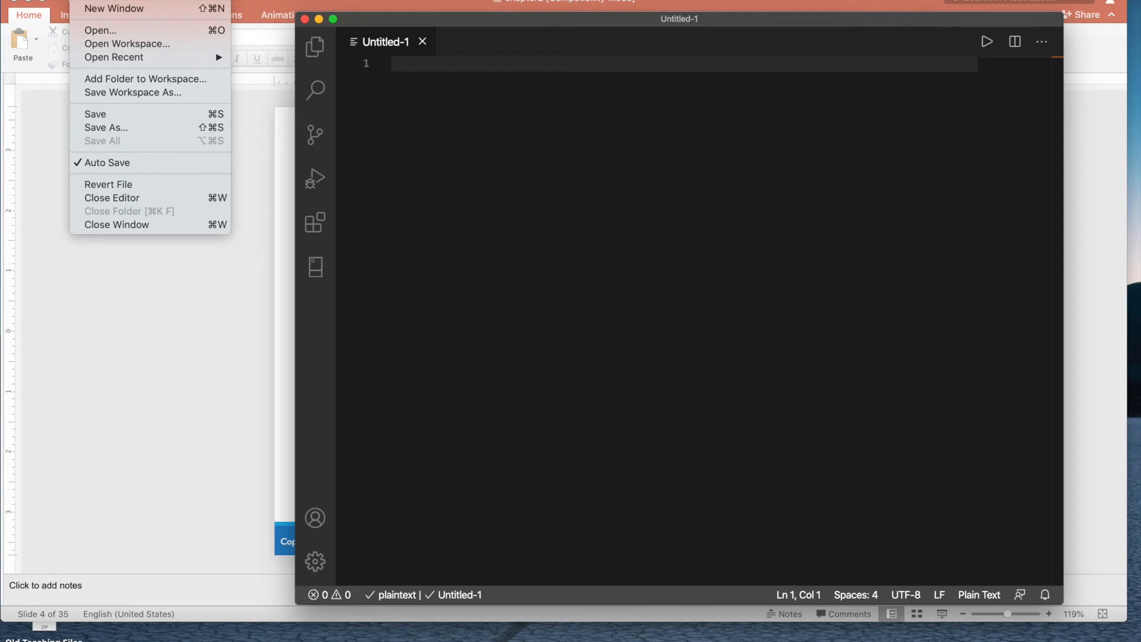
pyautogui.moveTo(100, 30)
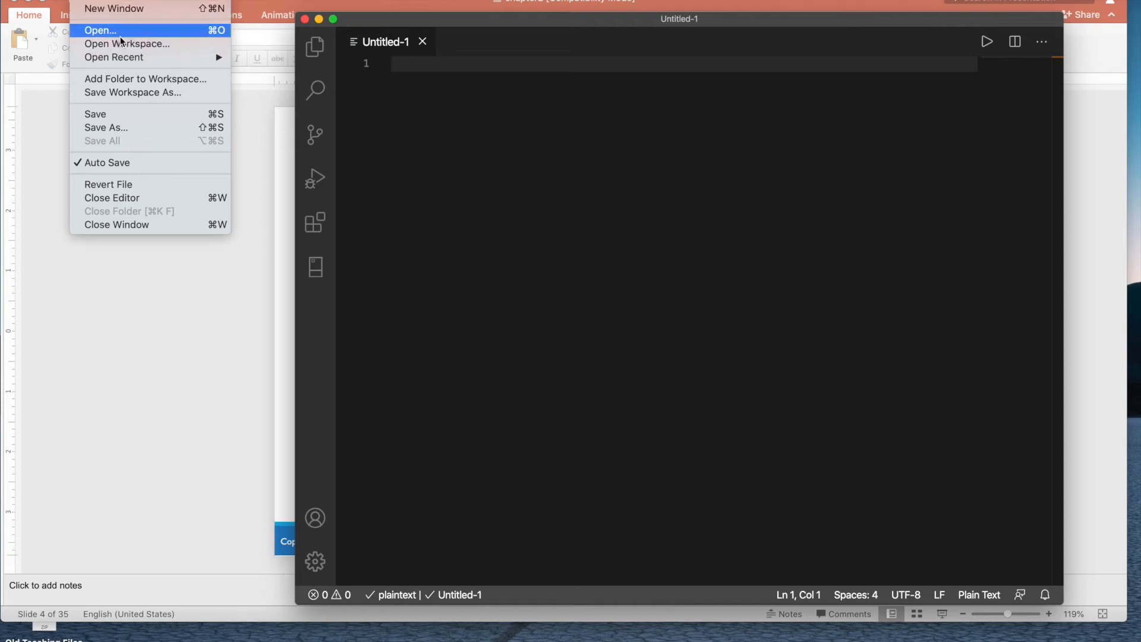
pyautogui.moveTo(106, 113)
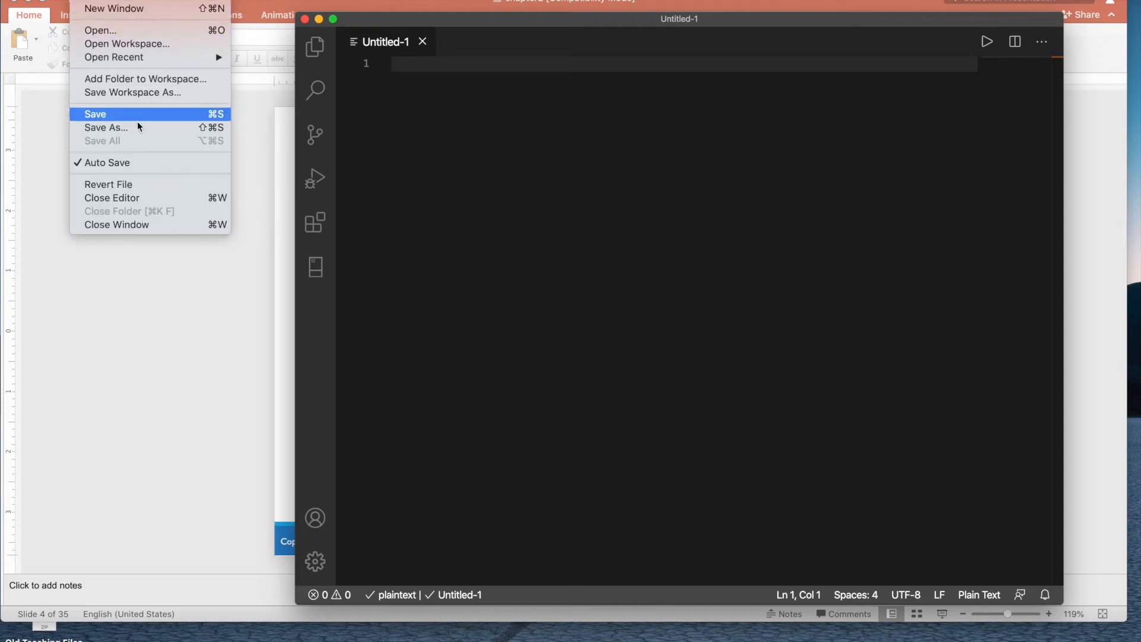
# Open Save As for the untitled file and choose the Desktop as location
pyautogui.click(106, 127)
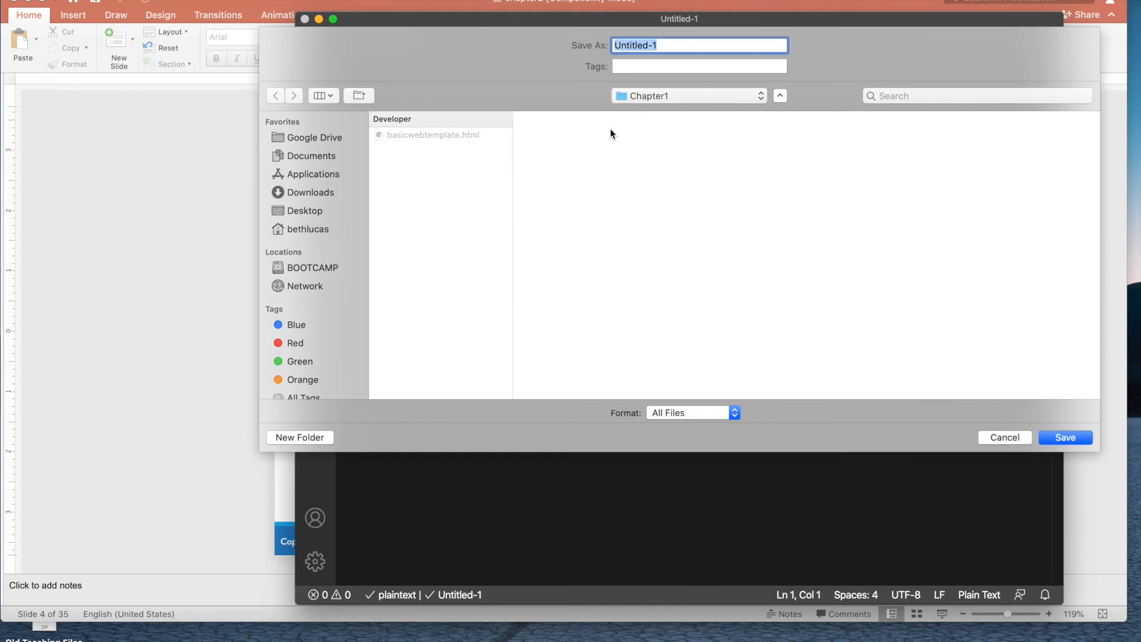
pyautogui.click(304, 211)
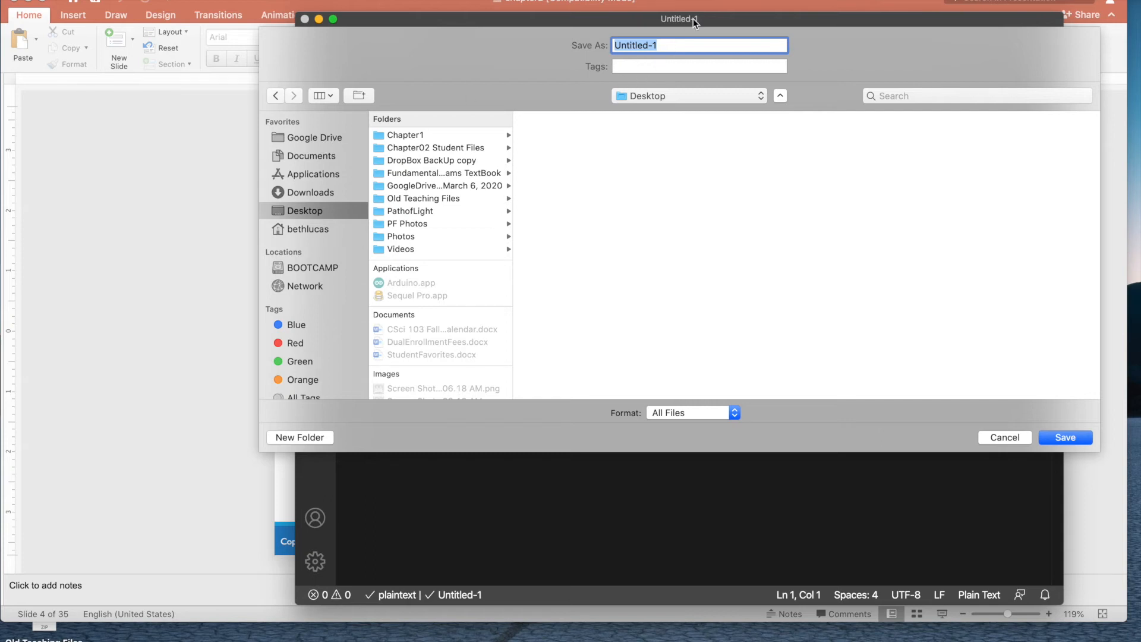
pyautogui.write('basic')
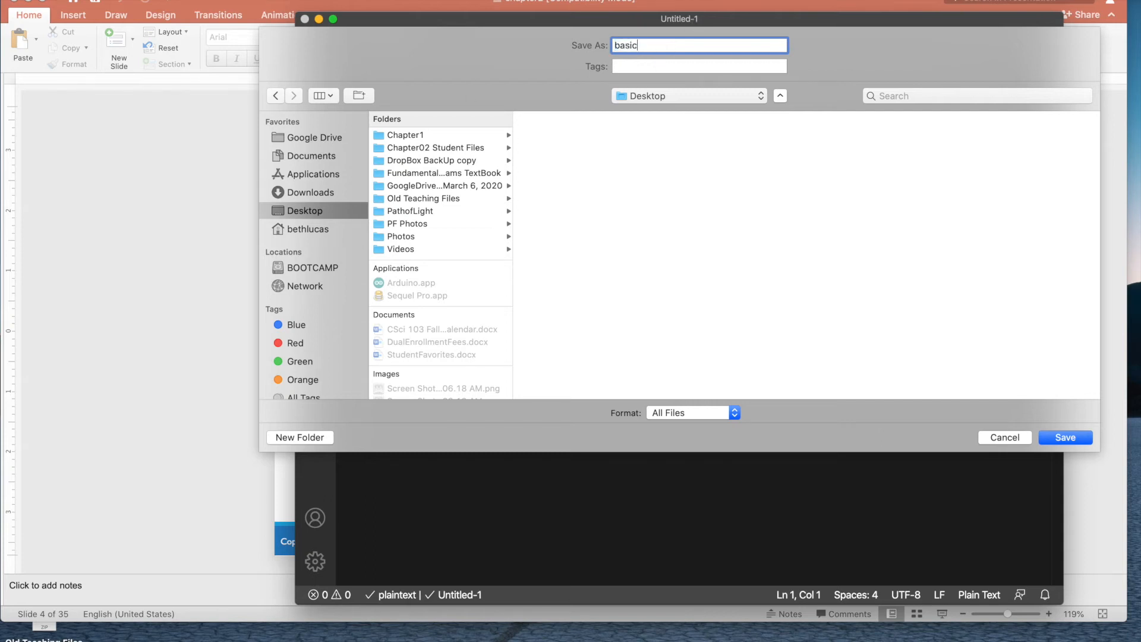
pyautogui.write('webpage.h')
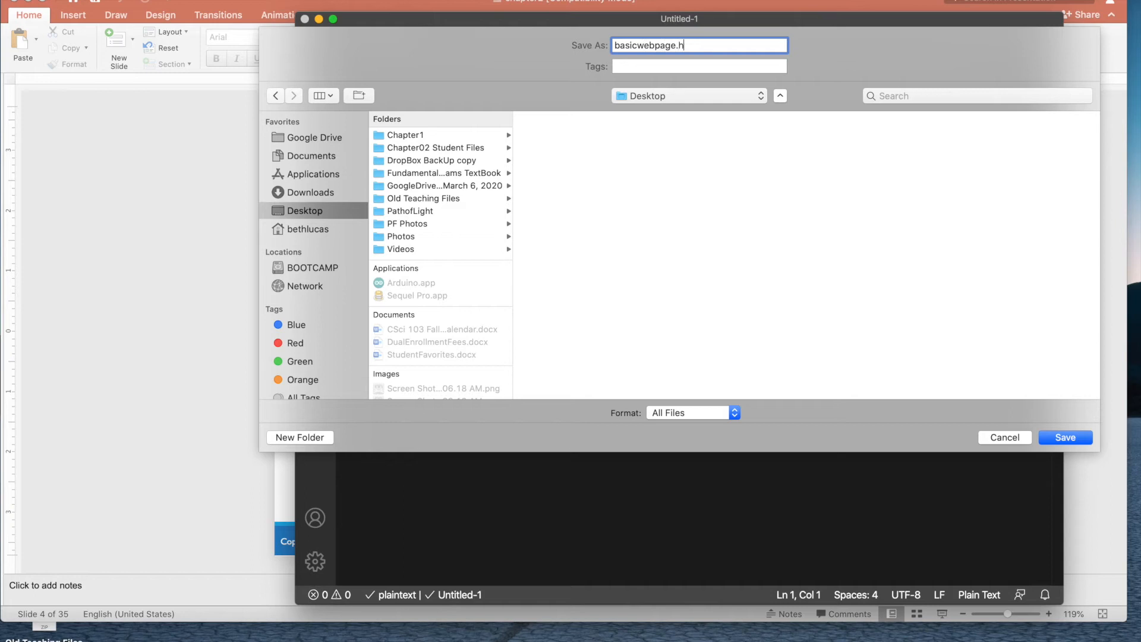
# Name the file basicwebpage.html and save it
pyautogui.write('tml')
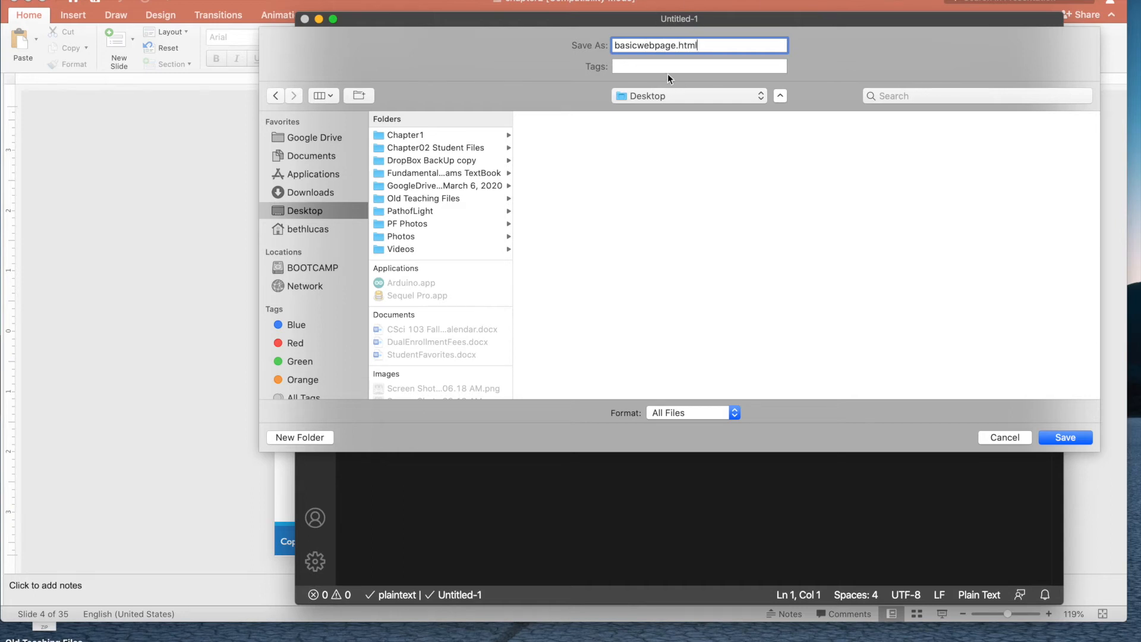
pyautogui.doubleClick(687, 45)
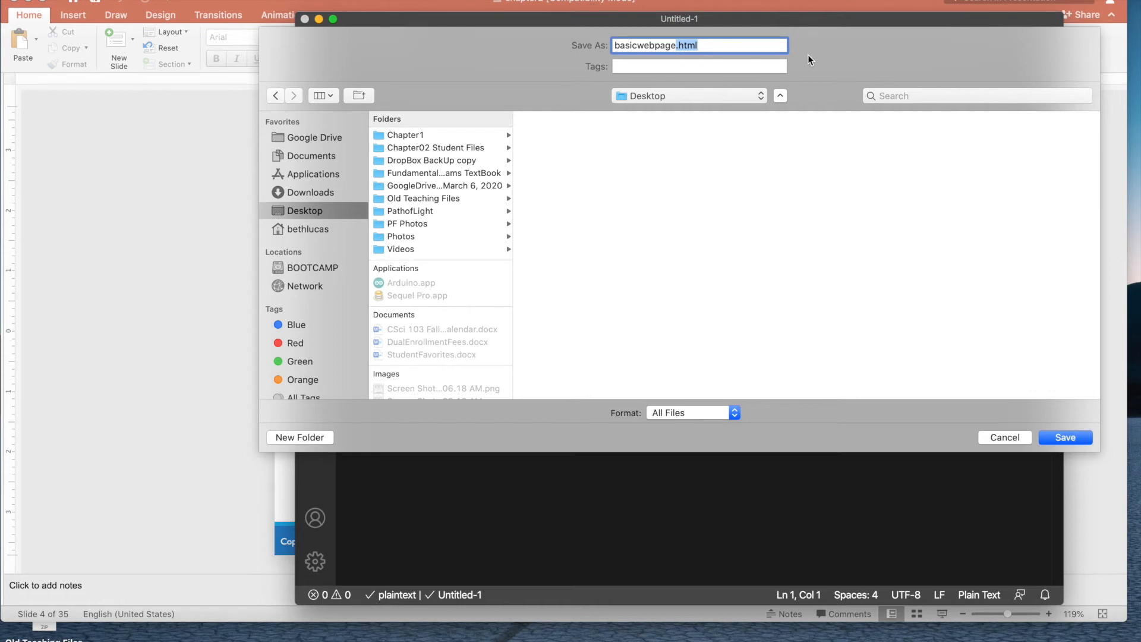
pyautogui.moveTo(785, 60)
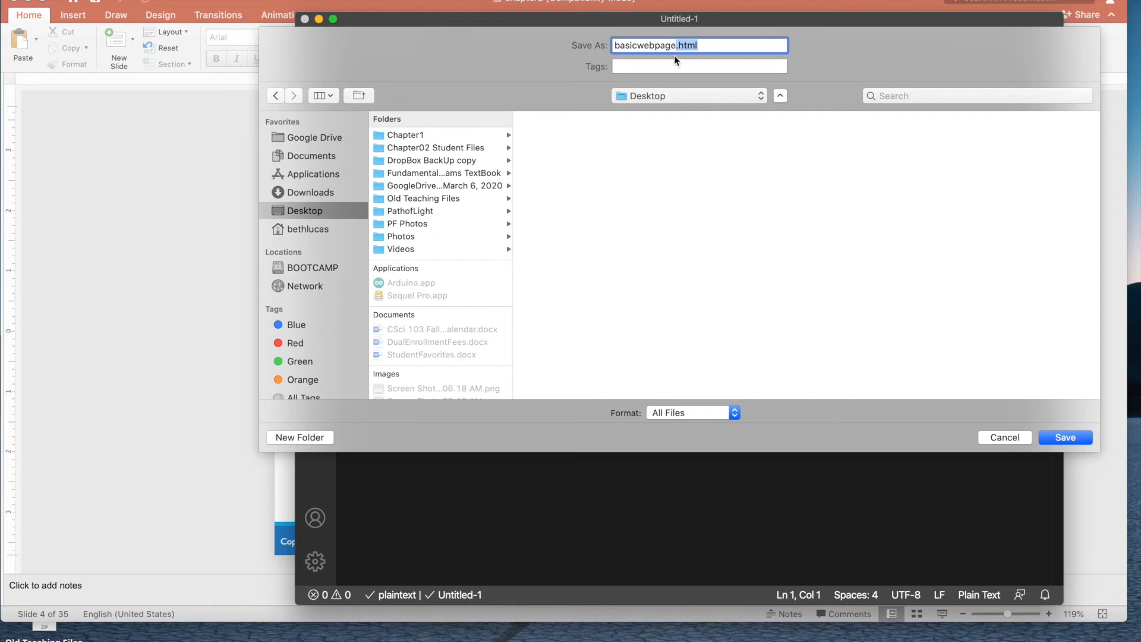
pyautogui.moveTo(516, 511)
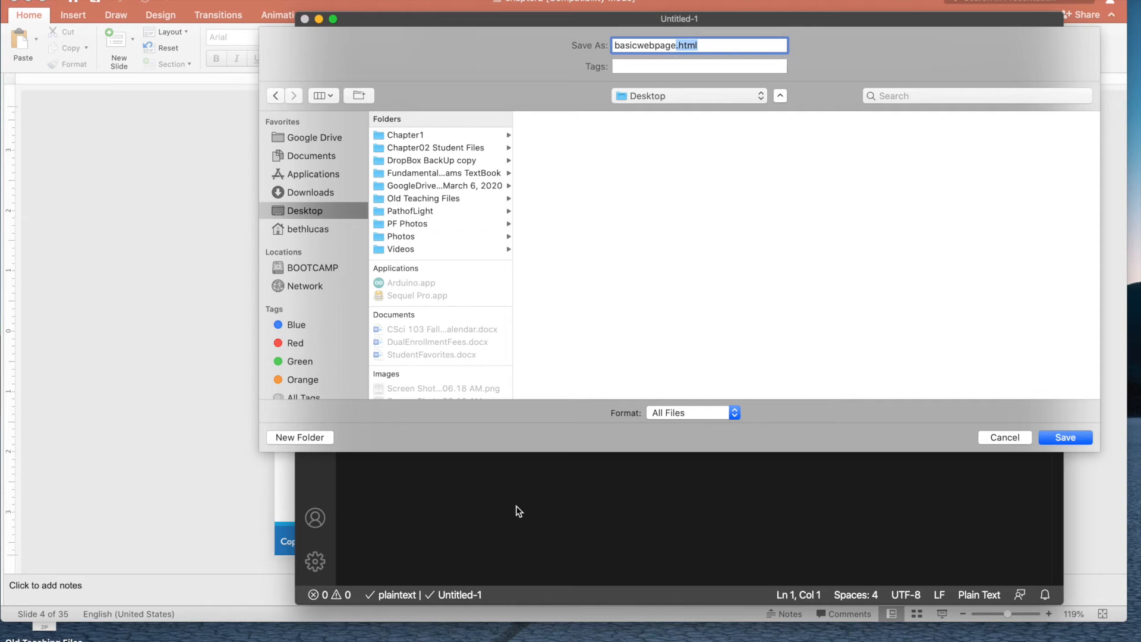
pyautogui.moveTo(591, 568)
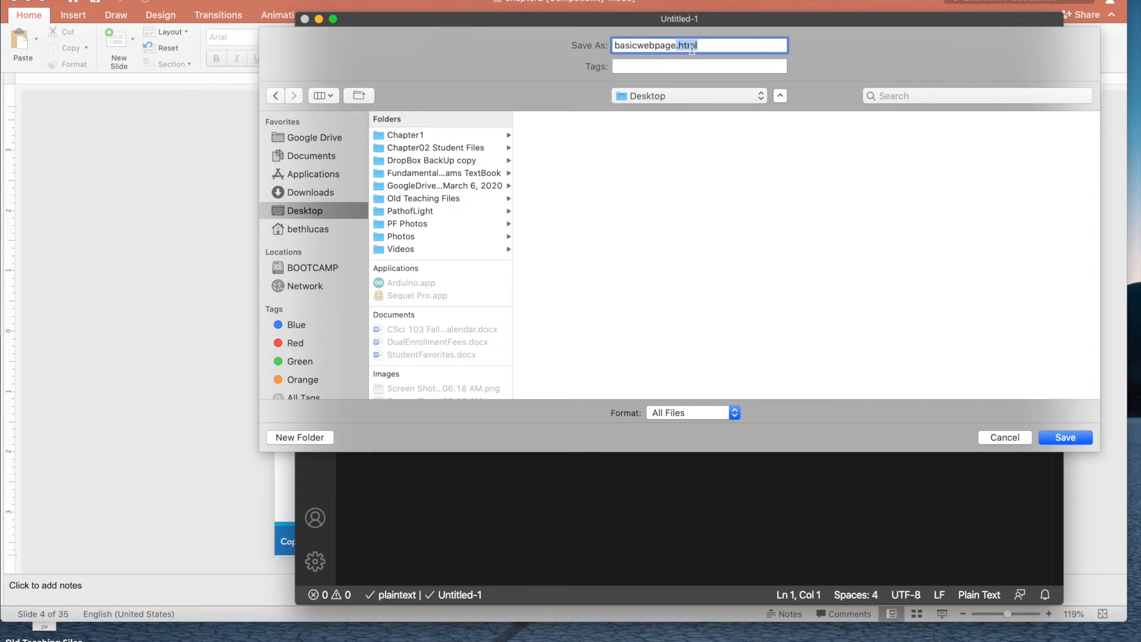
pyautogui.click(1065, 437)
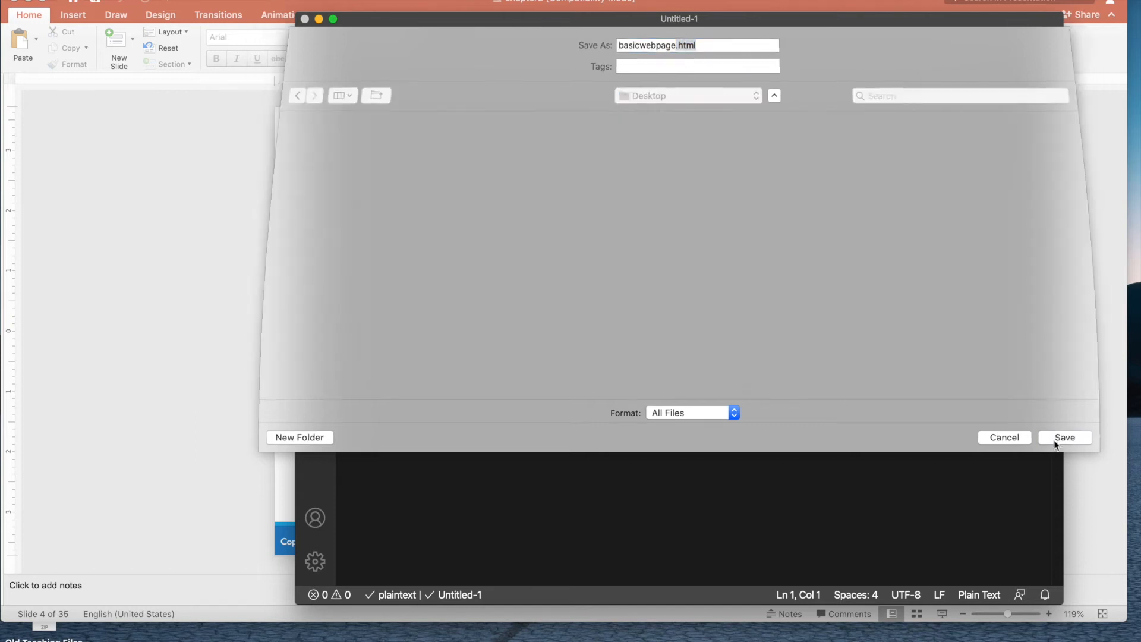
pyautogui.click(1064, 437)
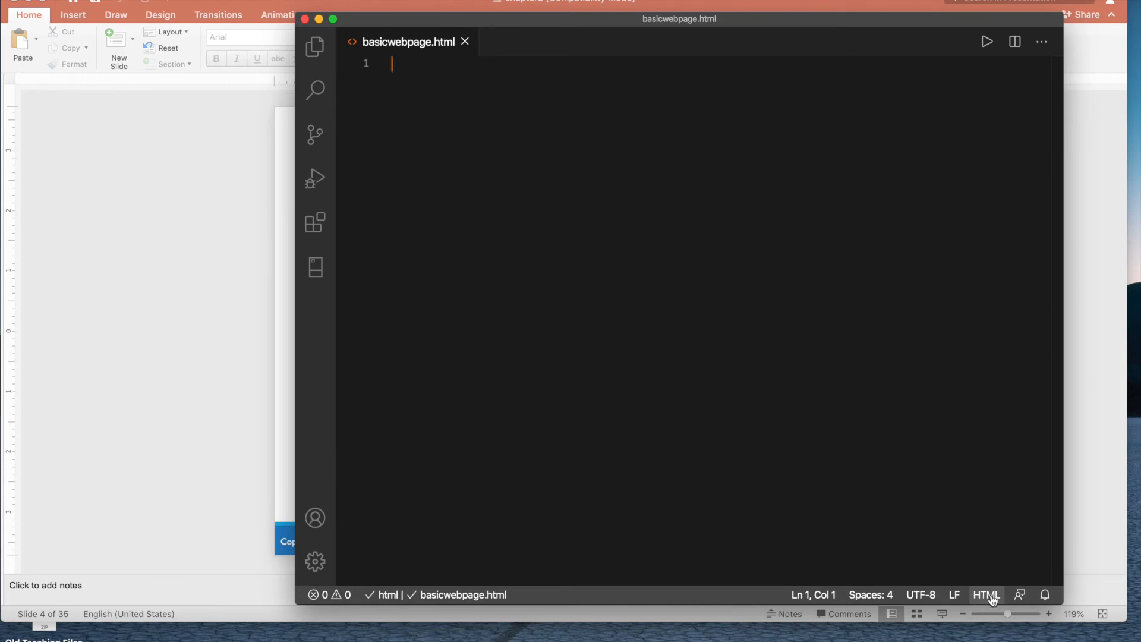
pyautogui.moveTo(986, 594)
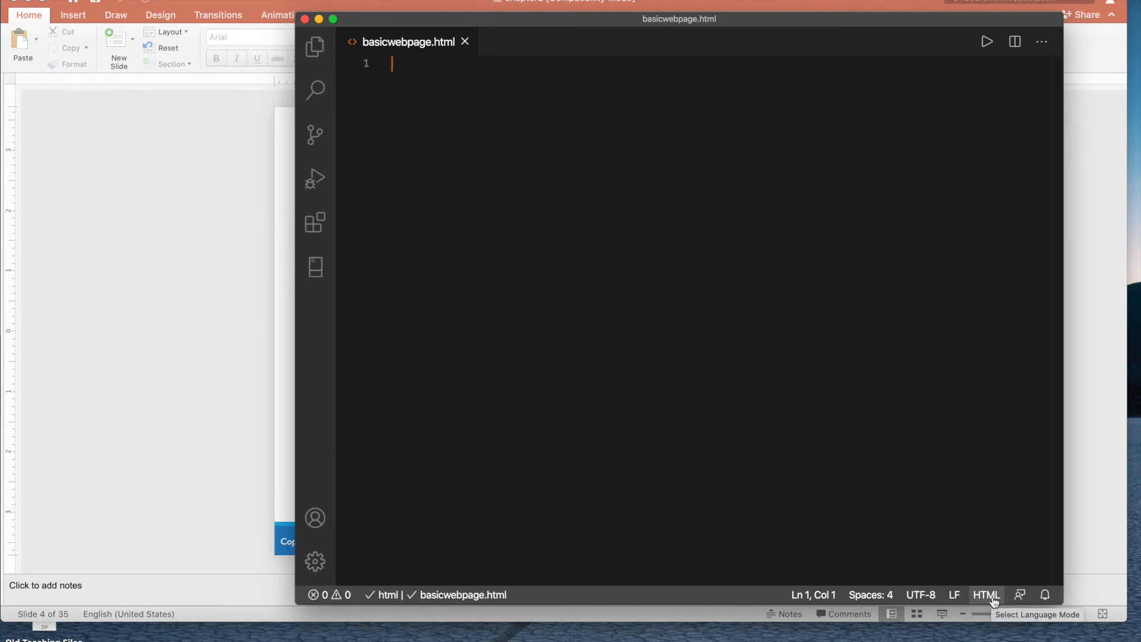
pyautogui.moveTo(699, 384)
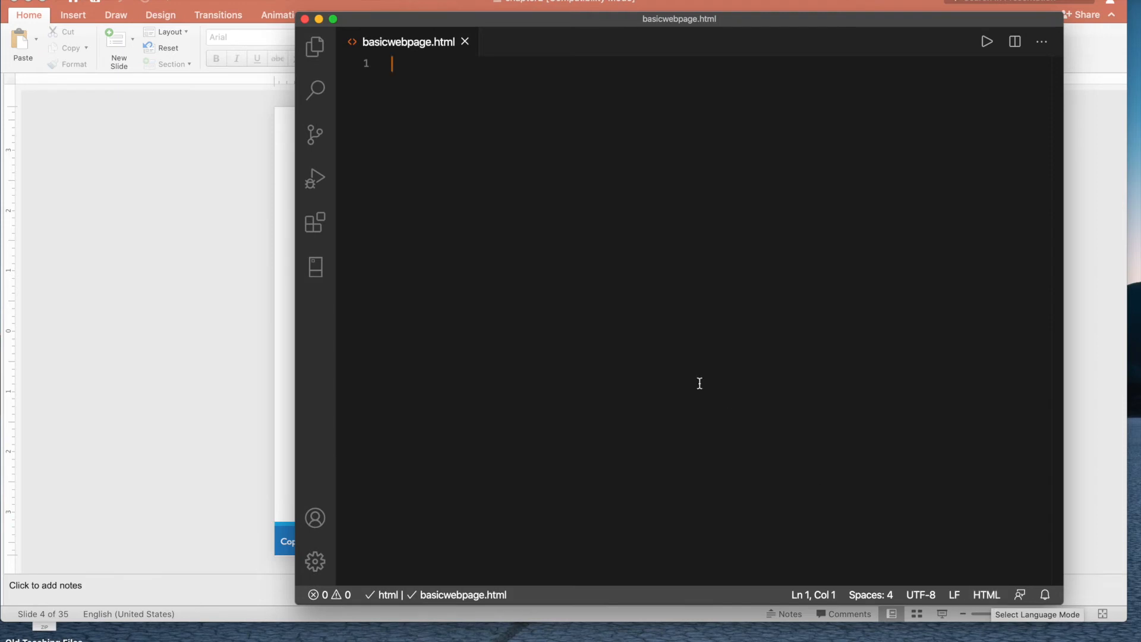
# Type the <!DOCTYPE html> declaration on line 1
pyautogui.write('<!DOCTYPE html>')
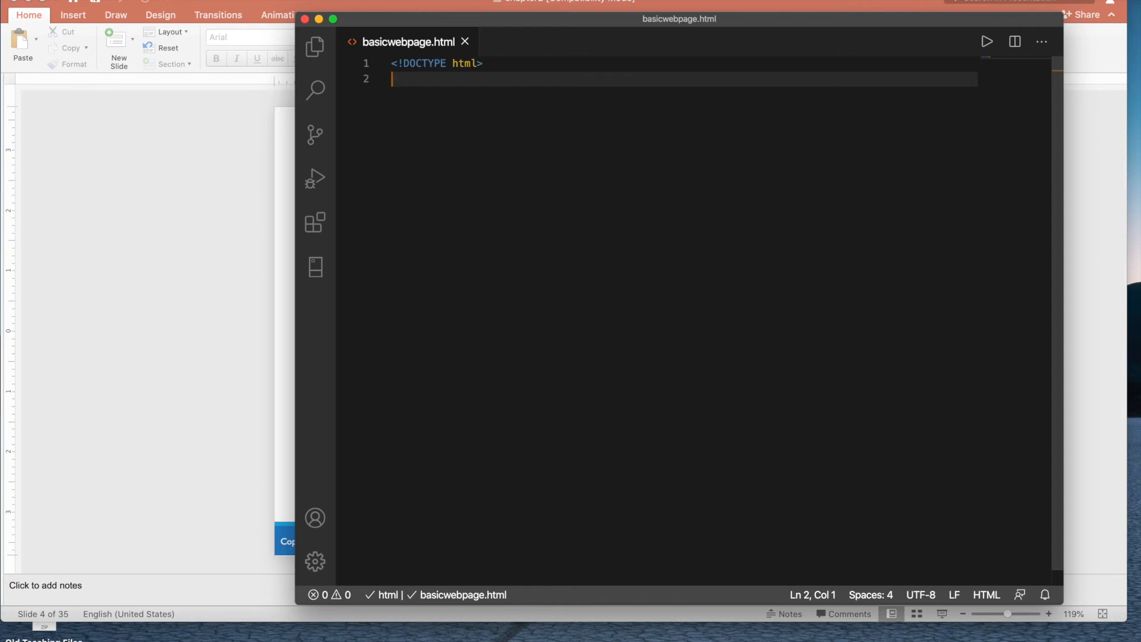
# Type the opening tag <html lang="en">
pyautogui.write('<h')
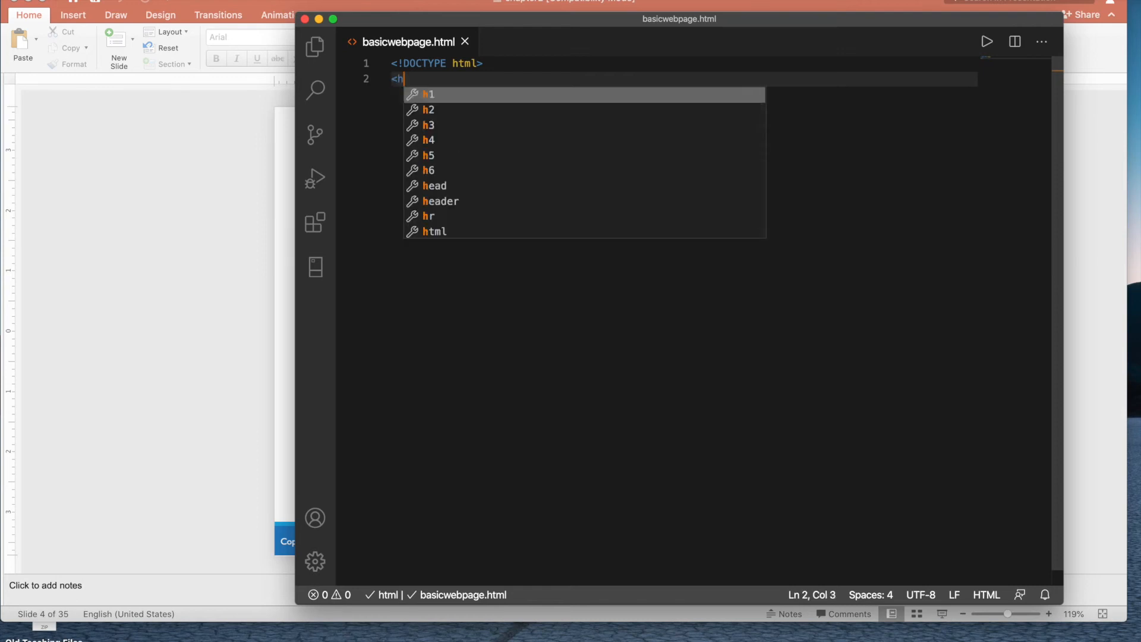
pyautogui.write('tml')
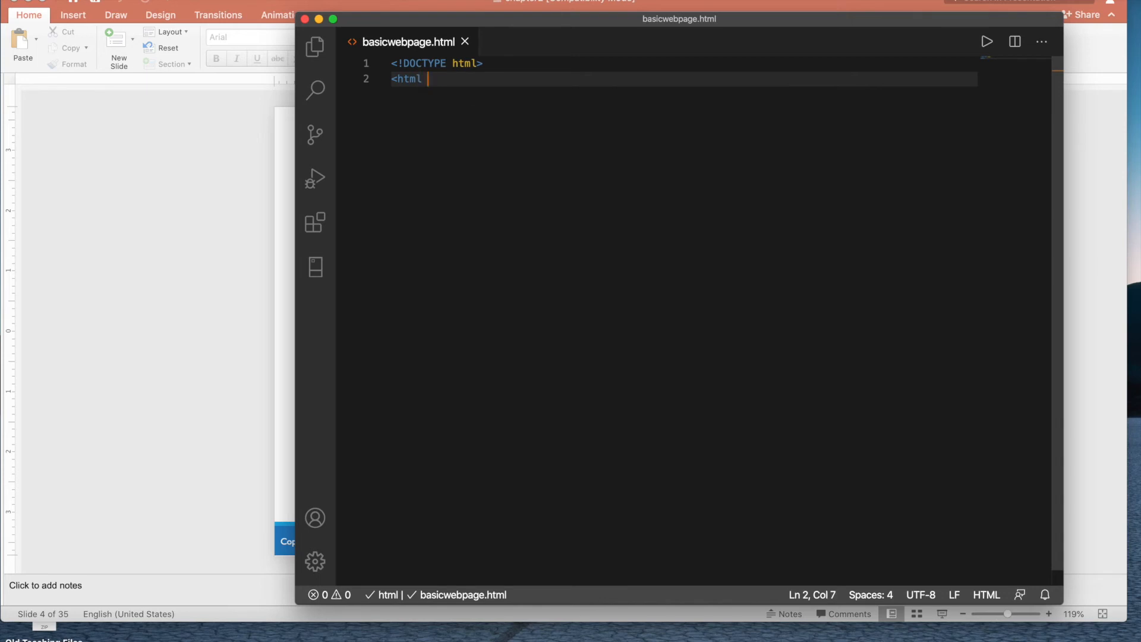
pyautogui.write('lan')
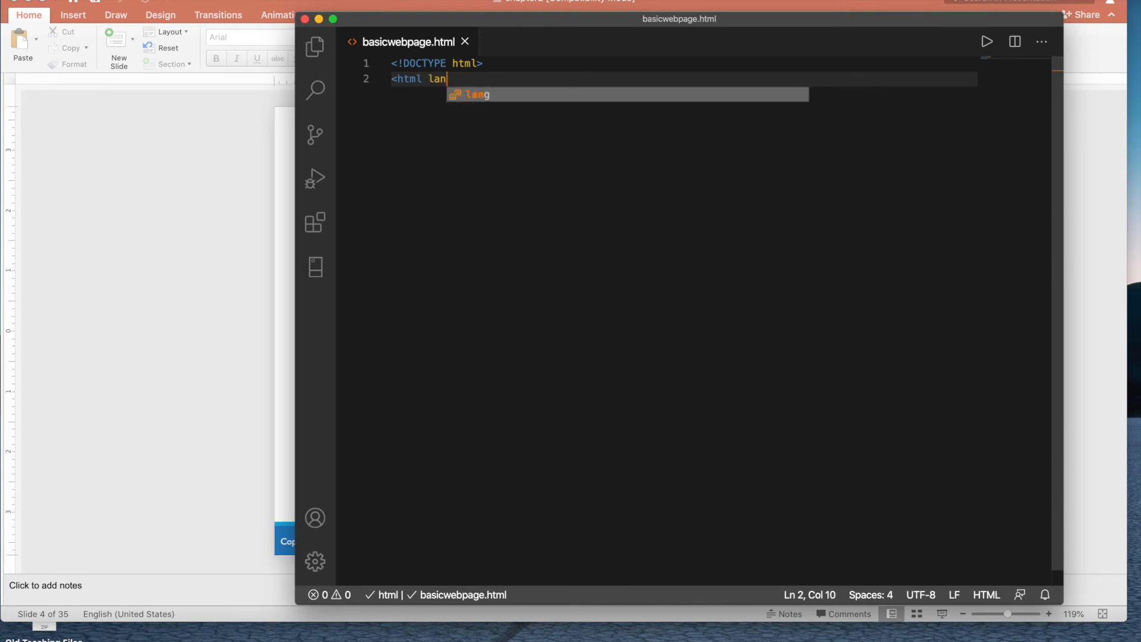
pyautogui.write('g="e')
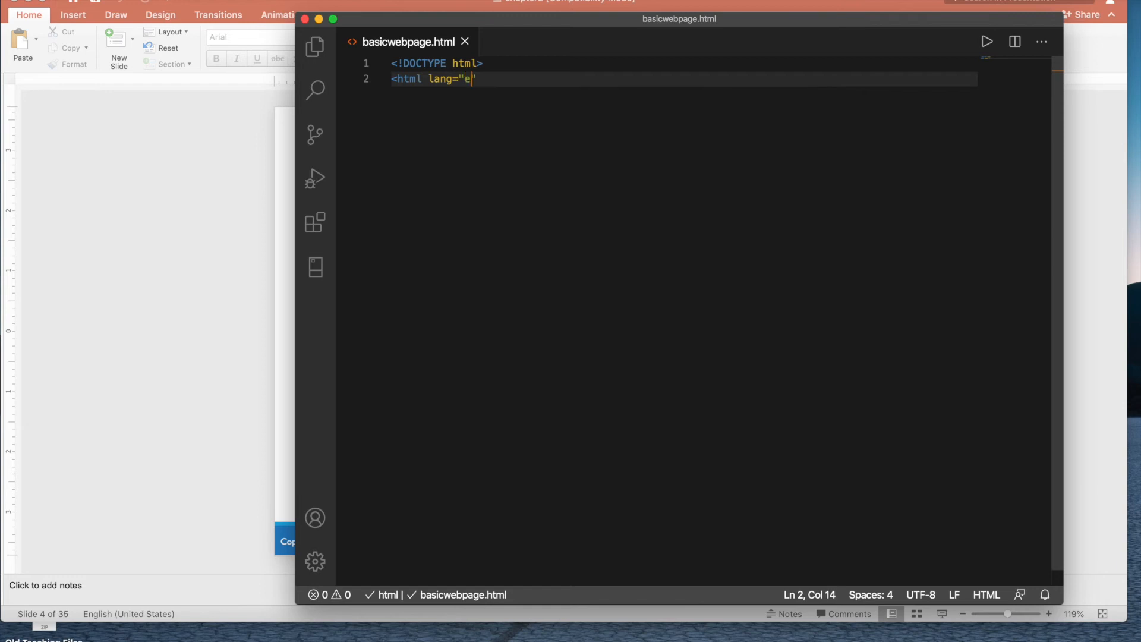
pyautogui.write('n"')
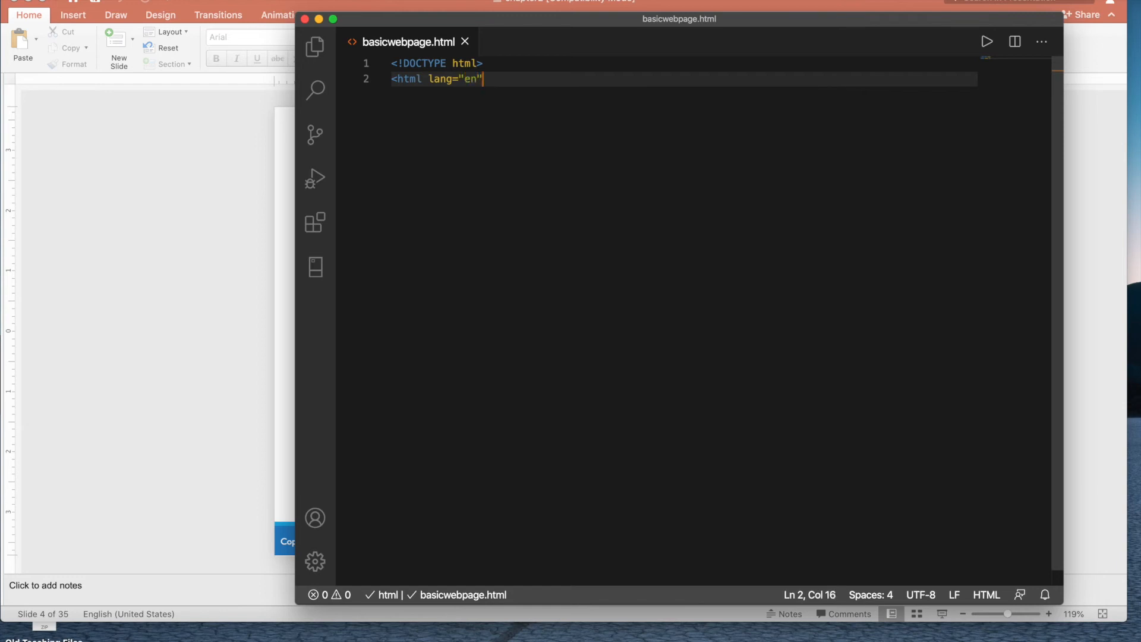
pyautogui.write('></html>')
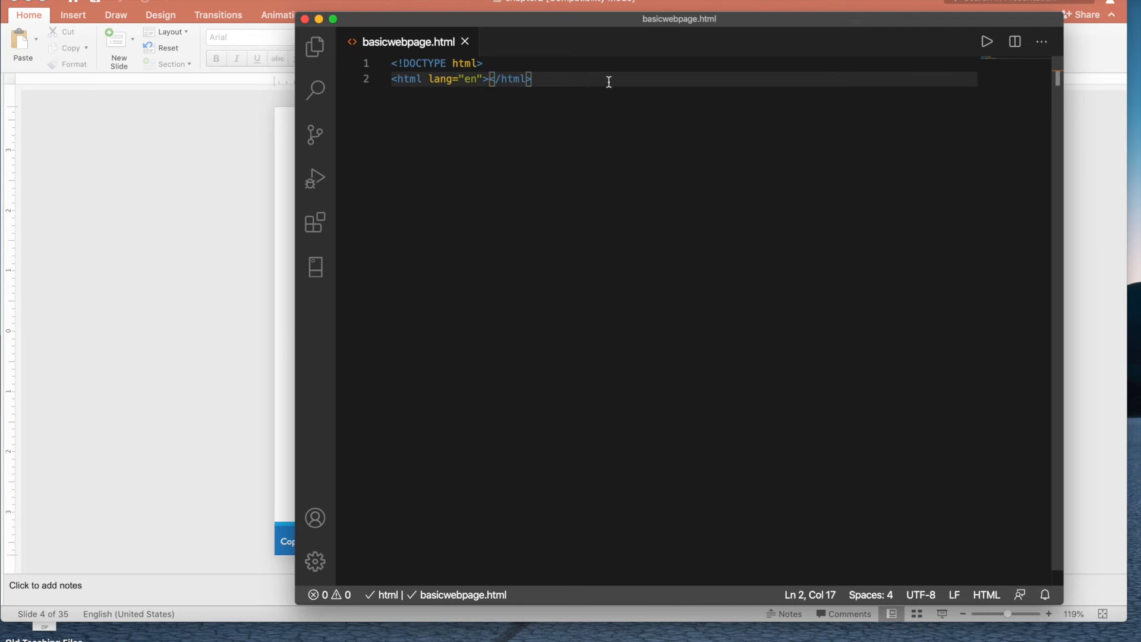
# Open a blank line inside html and add an auto-closed <head> element
pyautogui.press('enter')
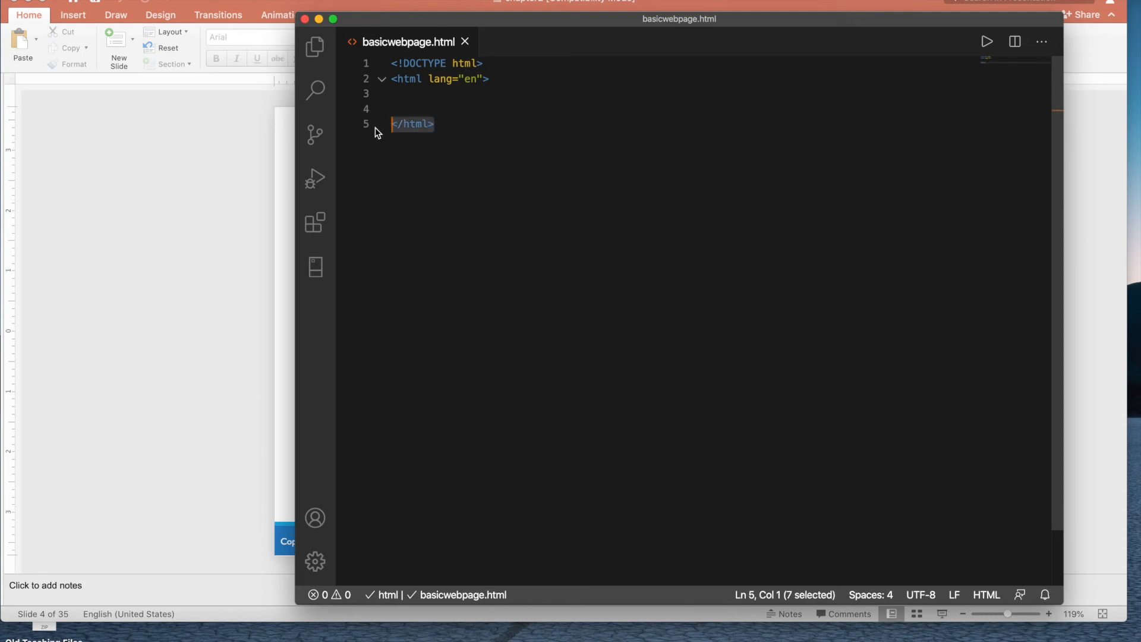
pyautogui.moveTo(379, 139)
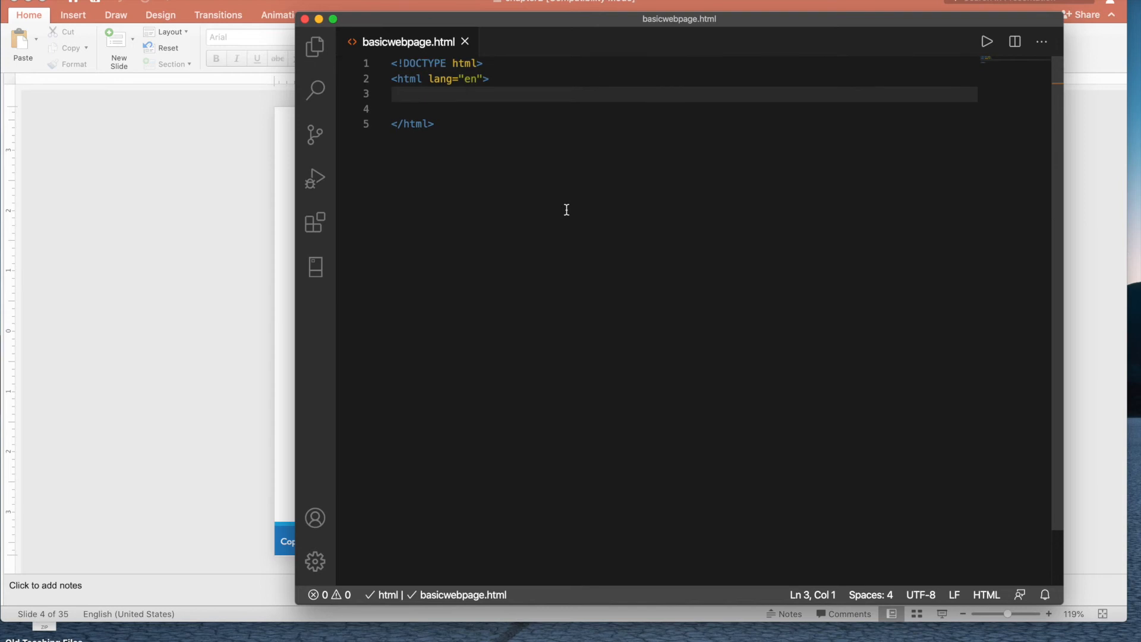
pyautogui.write('<head>')
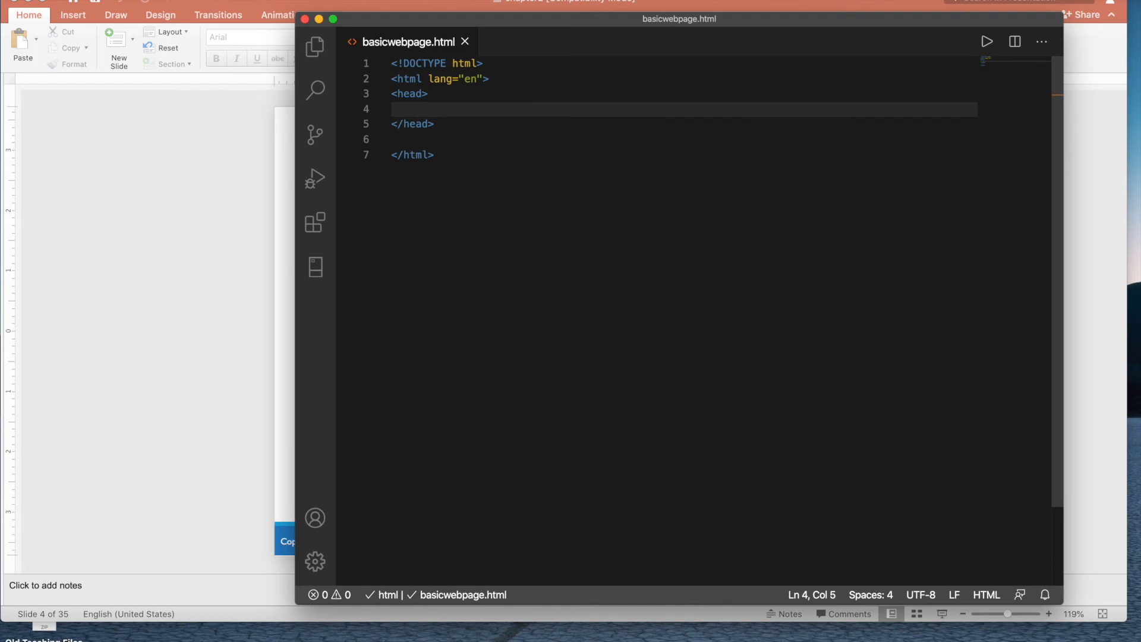
# Type <title>Tab Text inside head, dismissing the Emmet suggestion
pyautogui.write('<title></title>')
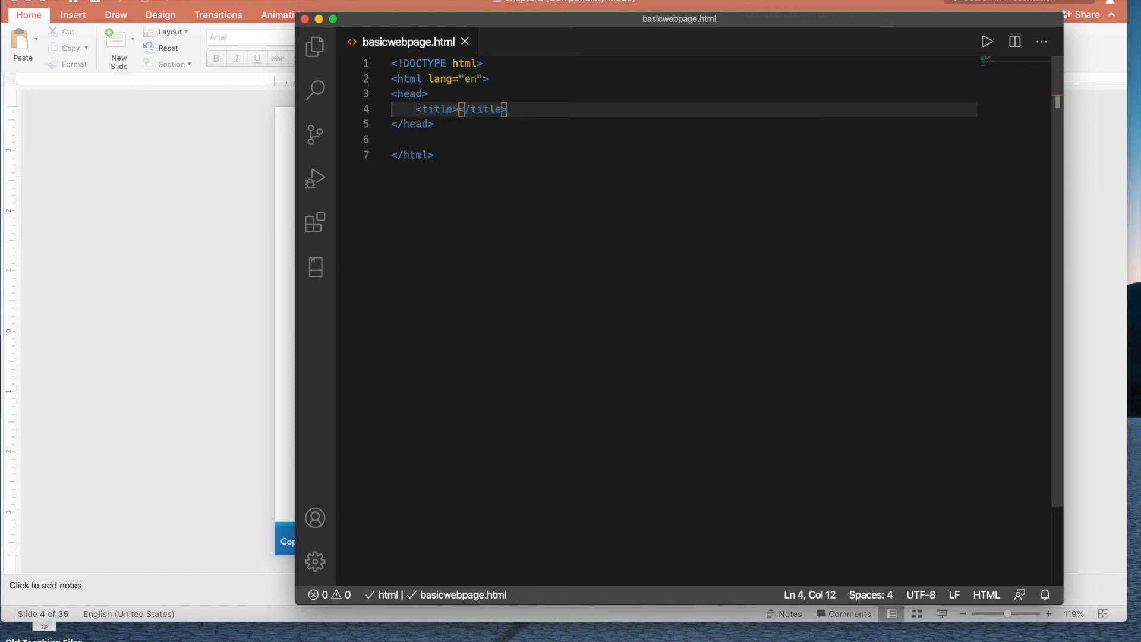
pyautogui.write('Tab T')
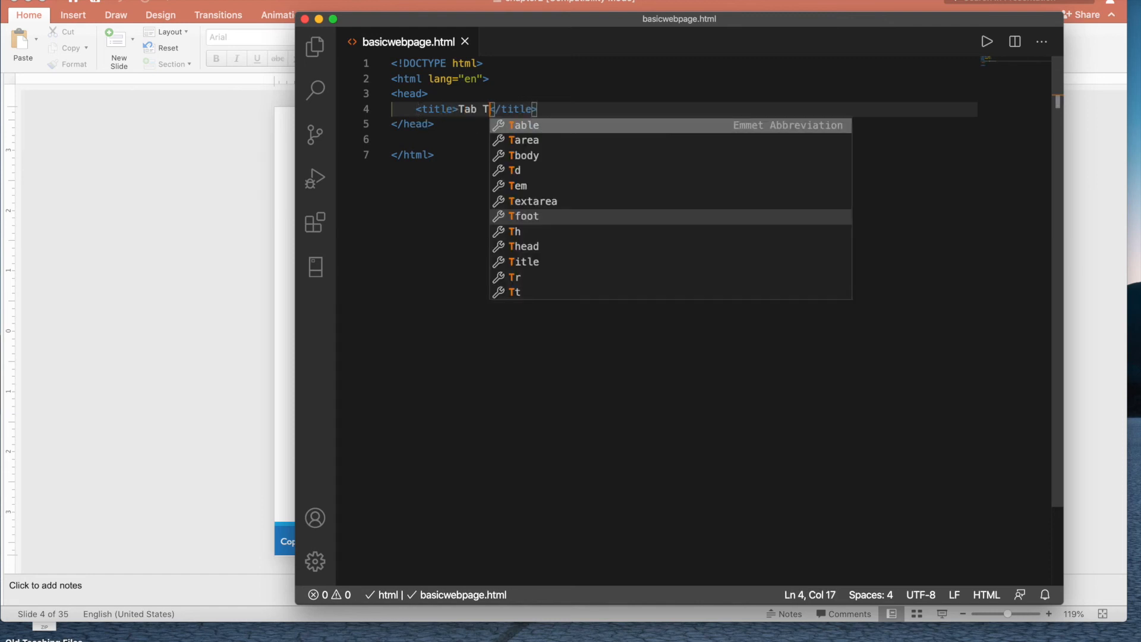
pyautogui.write('ext')
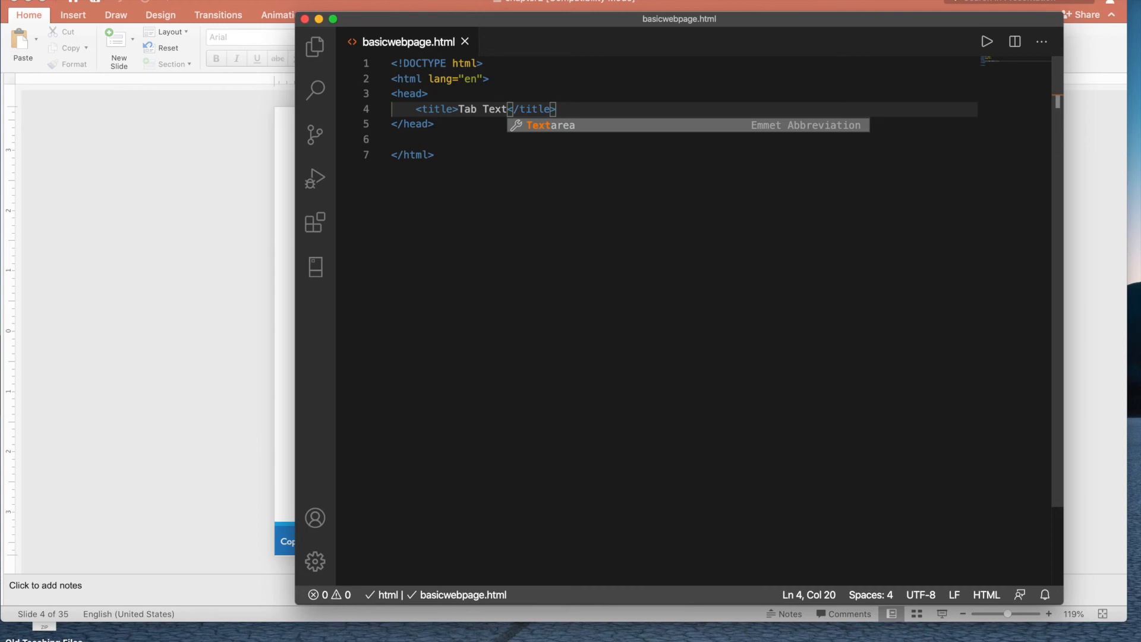
pyautogui.press('Escape')
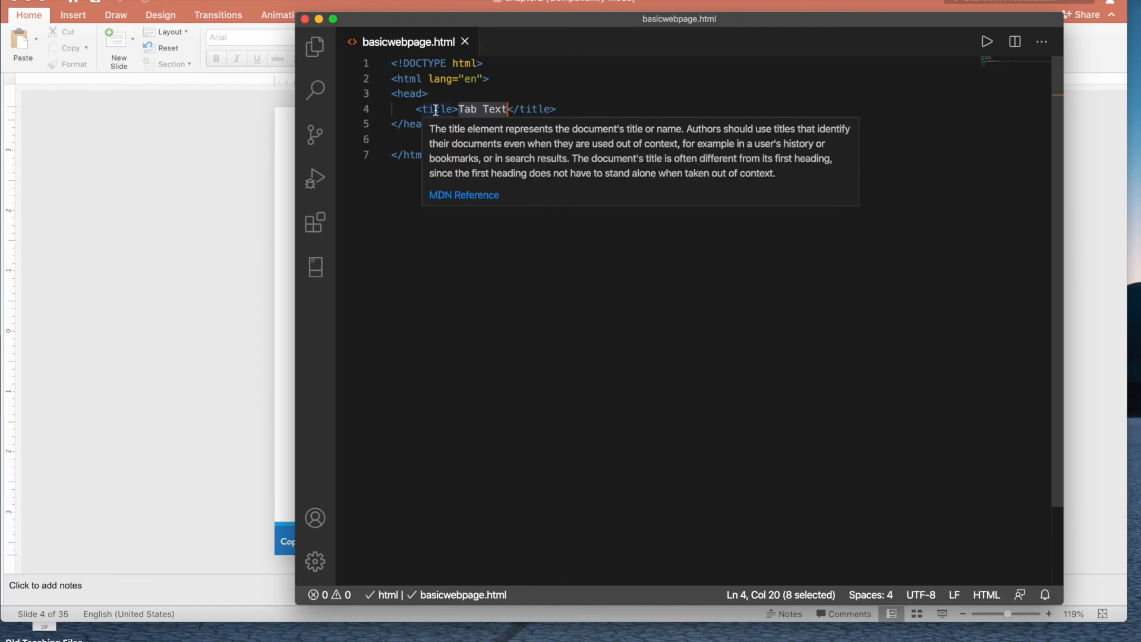
pyautogui.moveTo(525, 109)
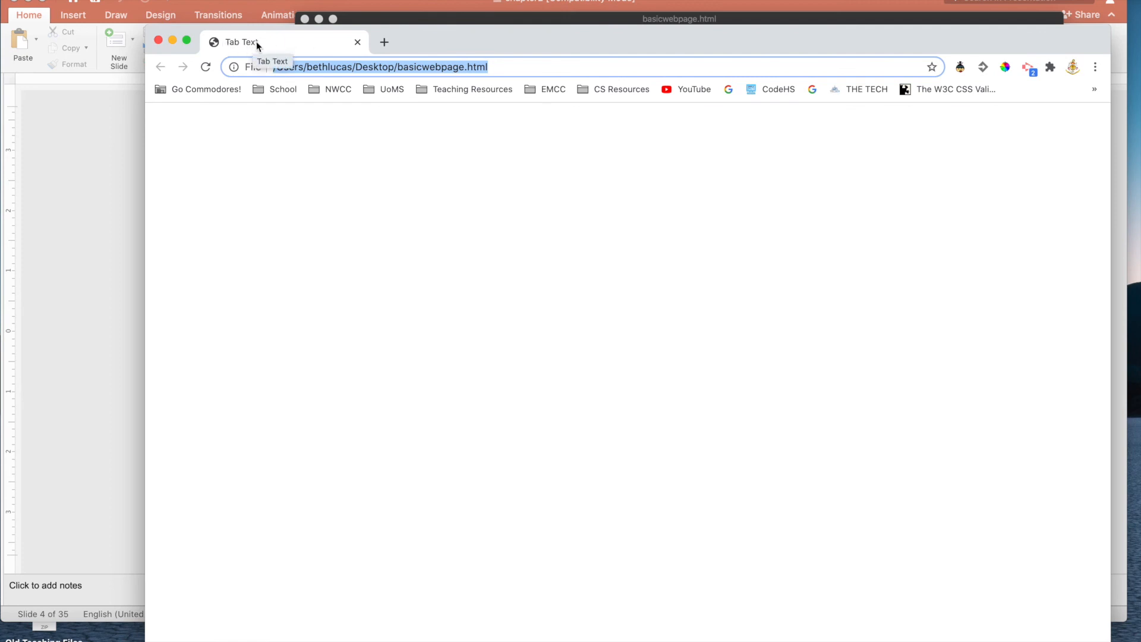
pyautogui.moveTo(322, 317)
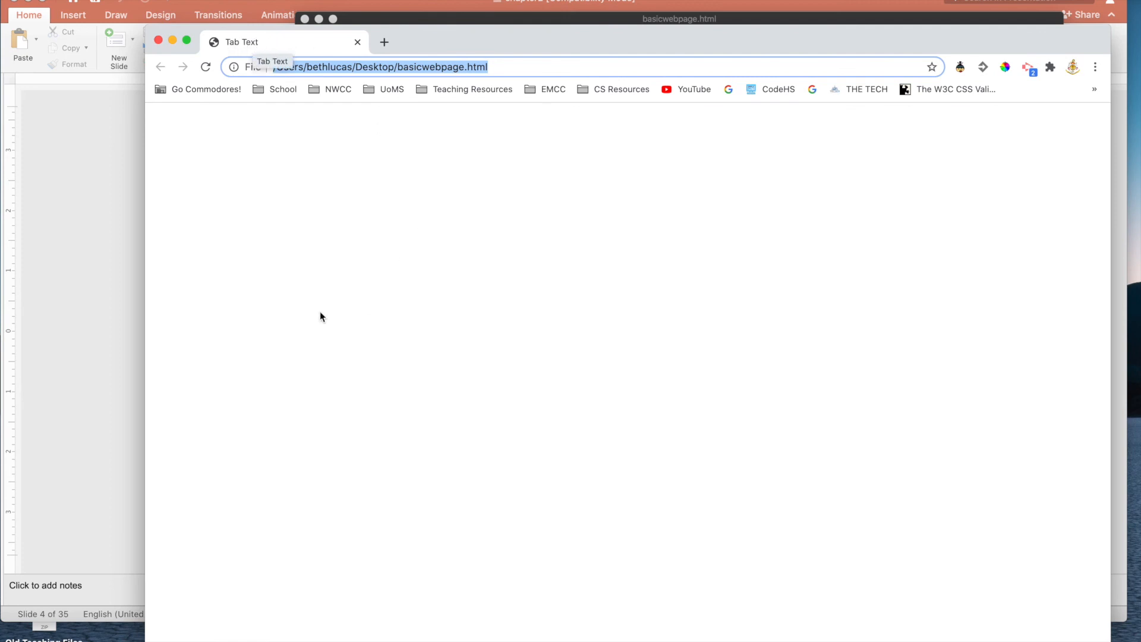
pyautogui.moveTo(575, 305)
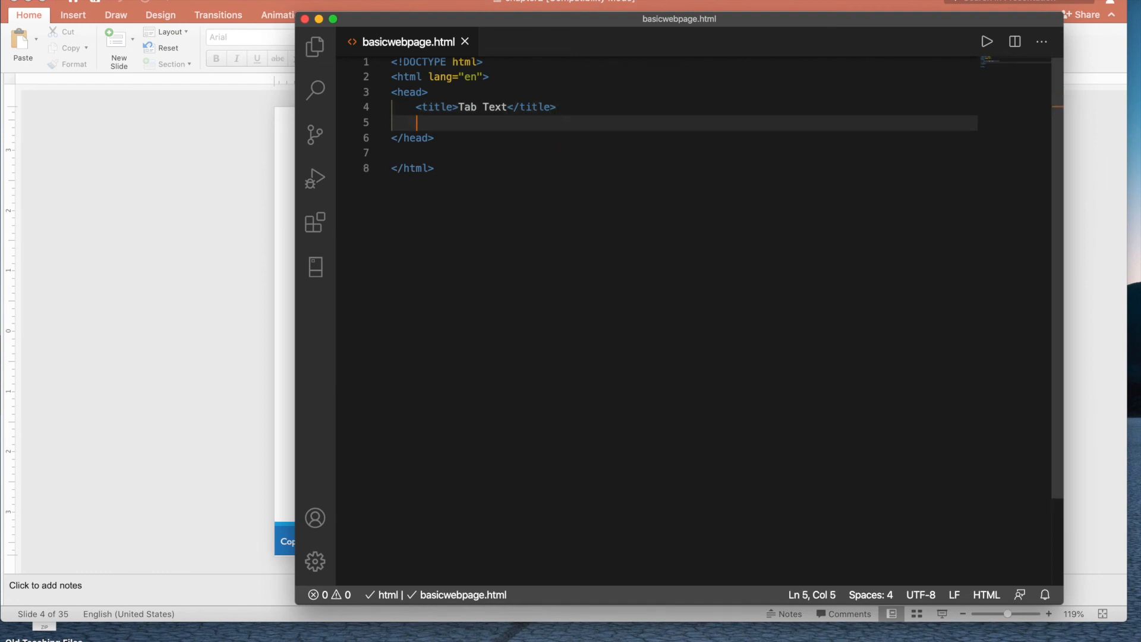
# Add <meta charset="utf-8"> below the title inside head
pyautogui.write('<me')
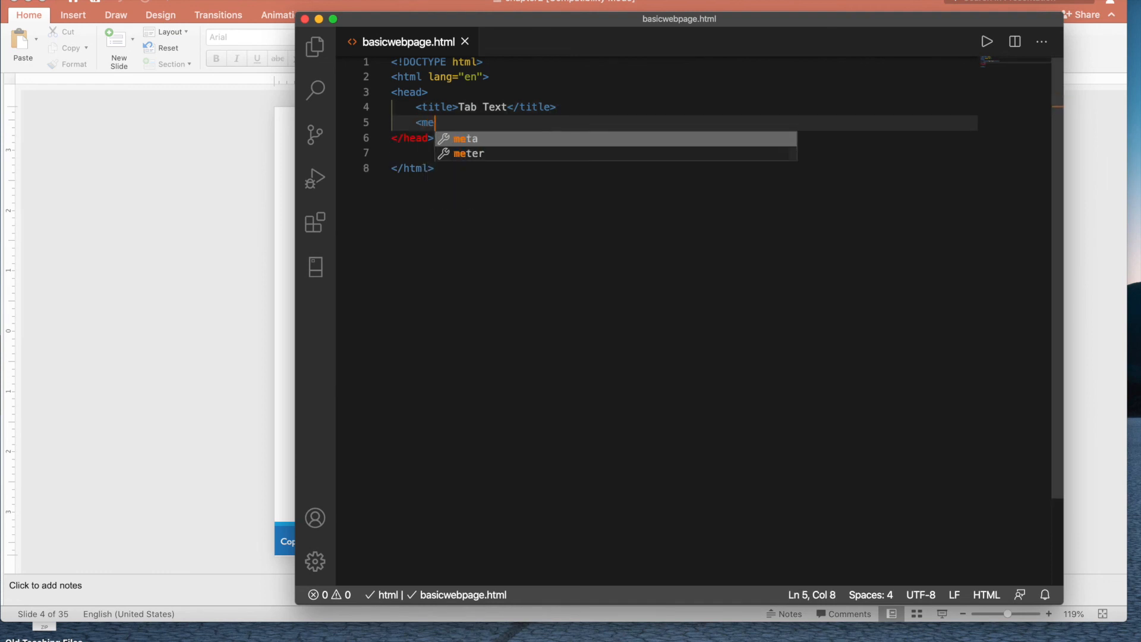
pyautogui.write('ta charset="')
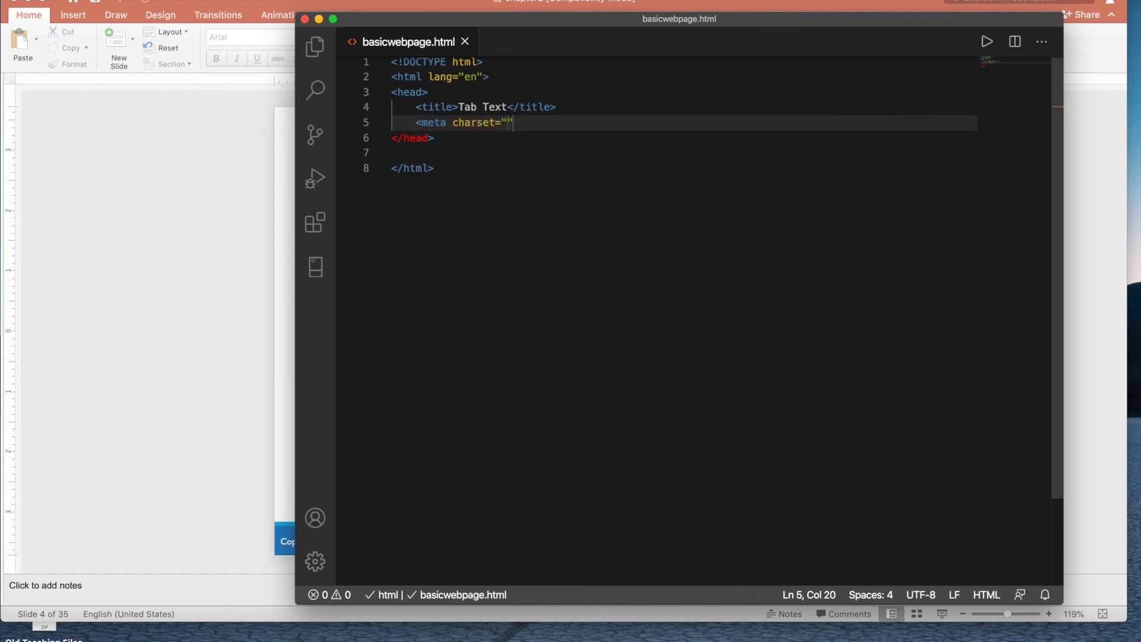
pyautogui.write('utf')
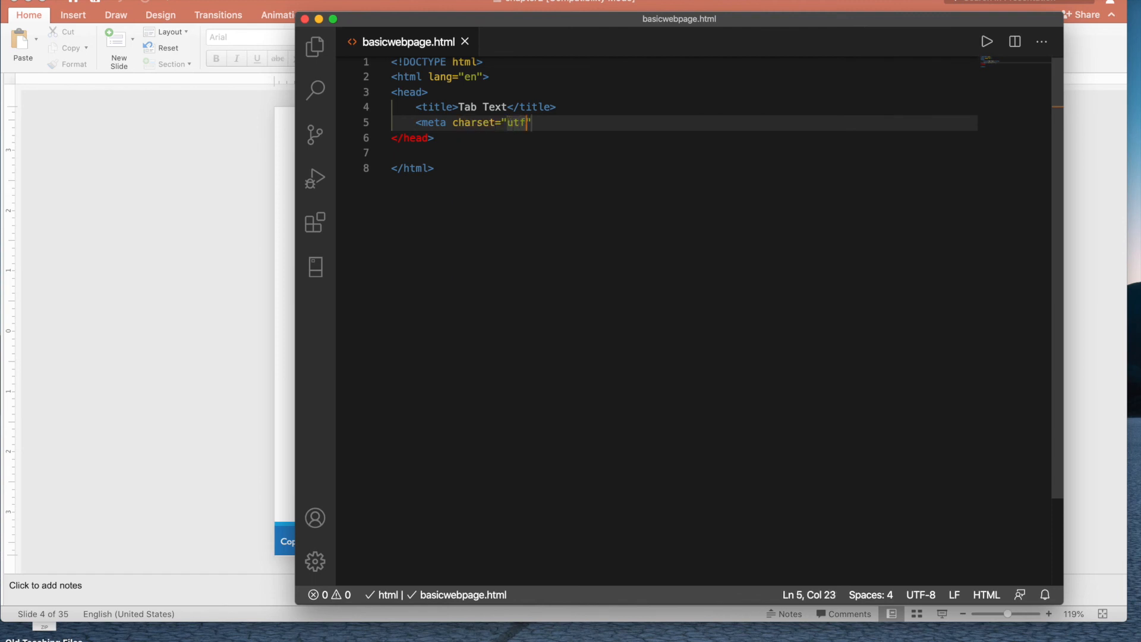
pyautogui.write('-8')
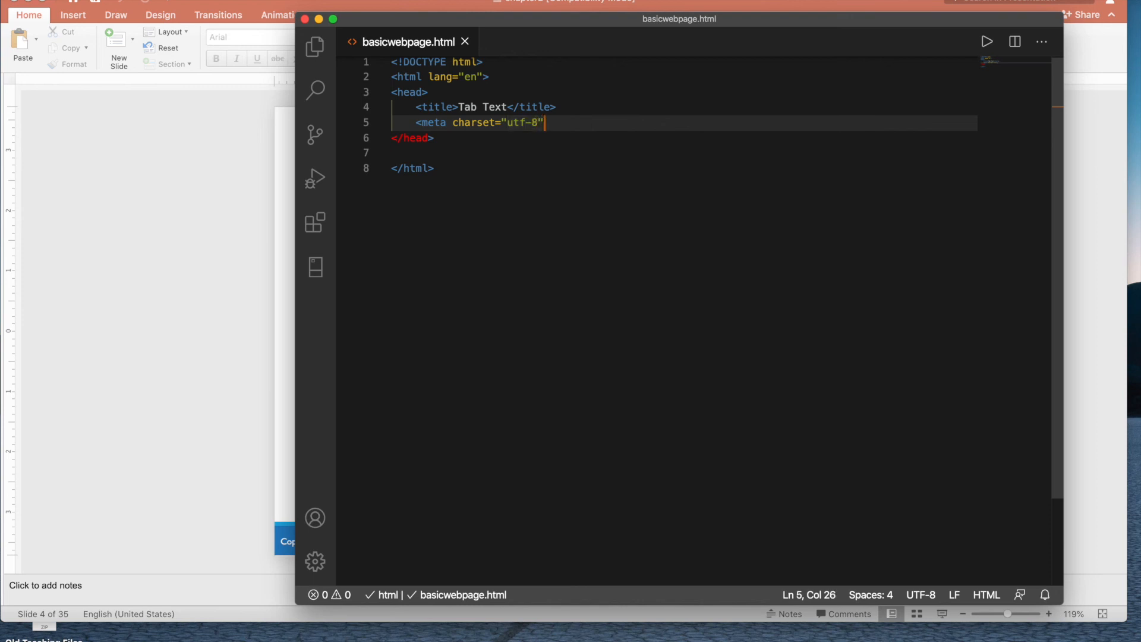
pyautogui.write('>')
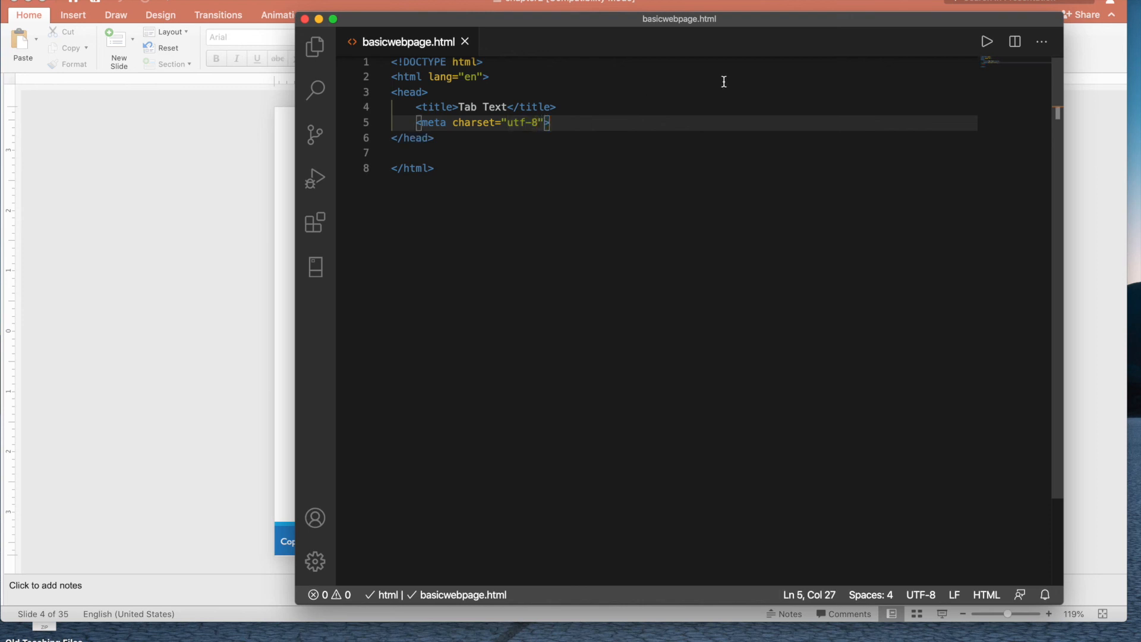
pyautogui.moveTo(474, 123)
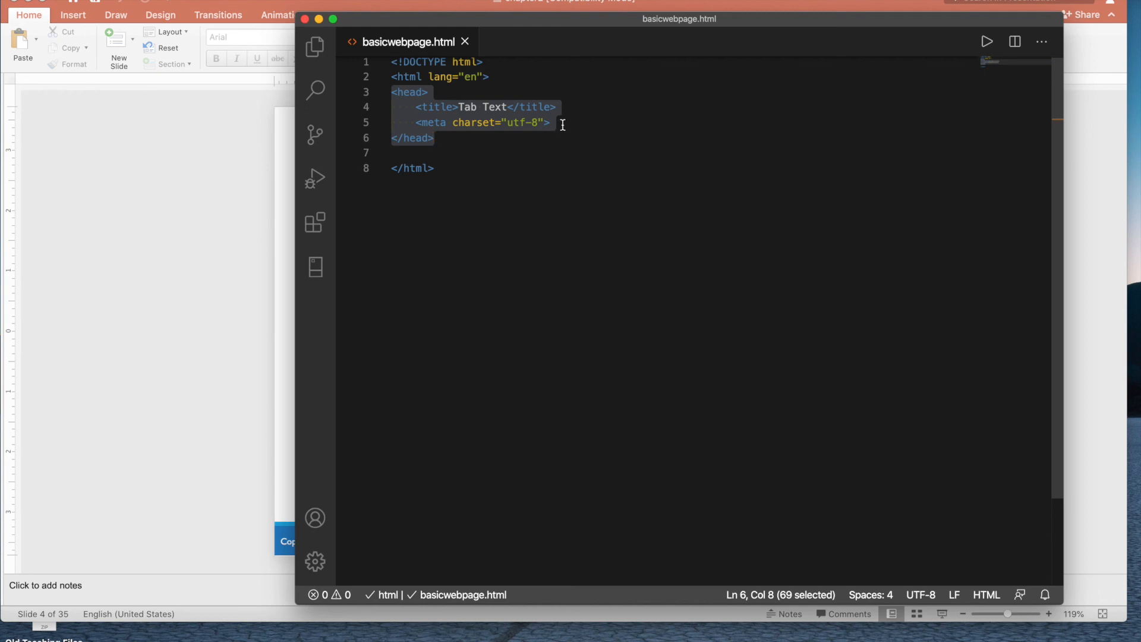
pyautogui.moveTo(451, 139)
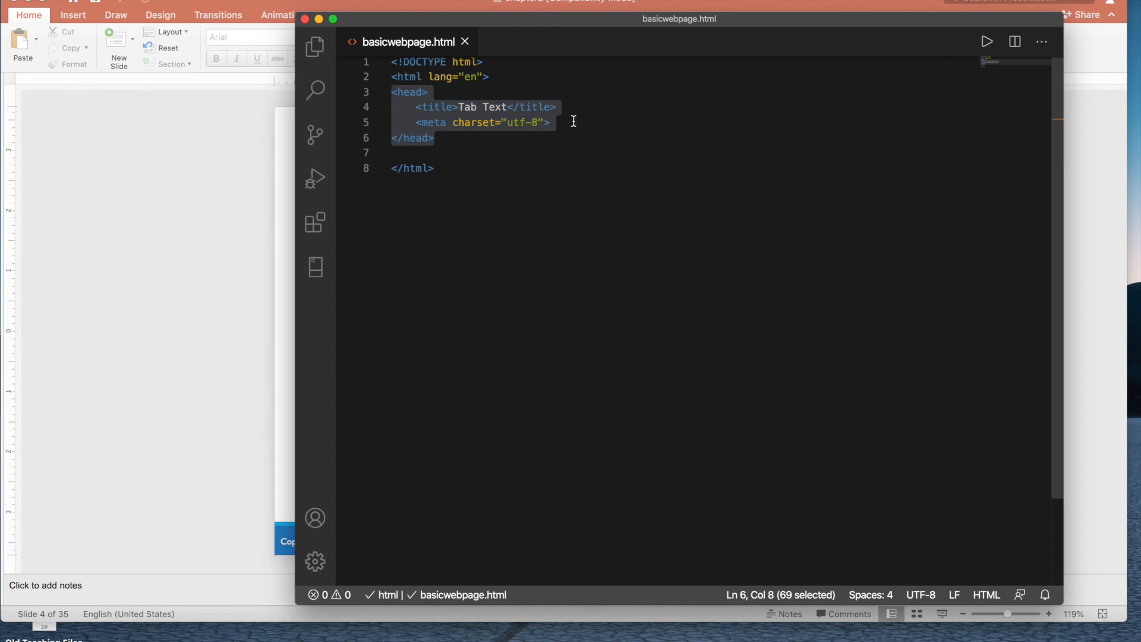
pyautogui.moveTo(392, 100)
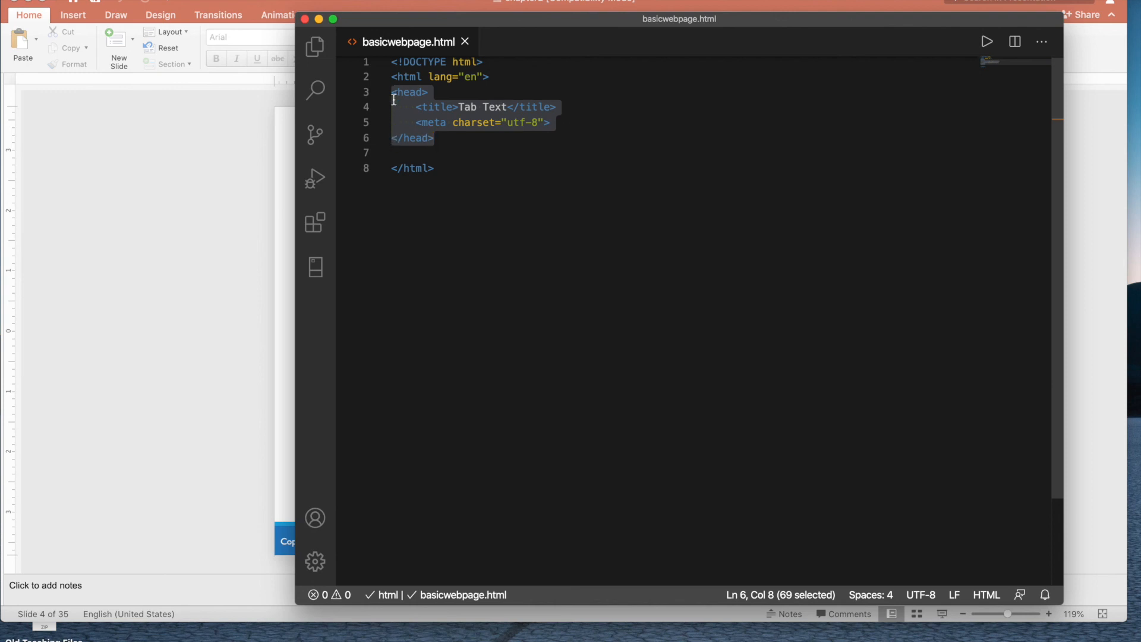
# Add a <body> element on line 7 and type "Hello World!" inside it
pyautogui.click(471, 153)
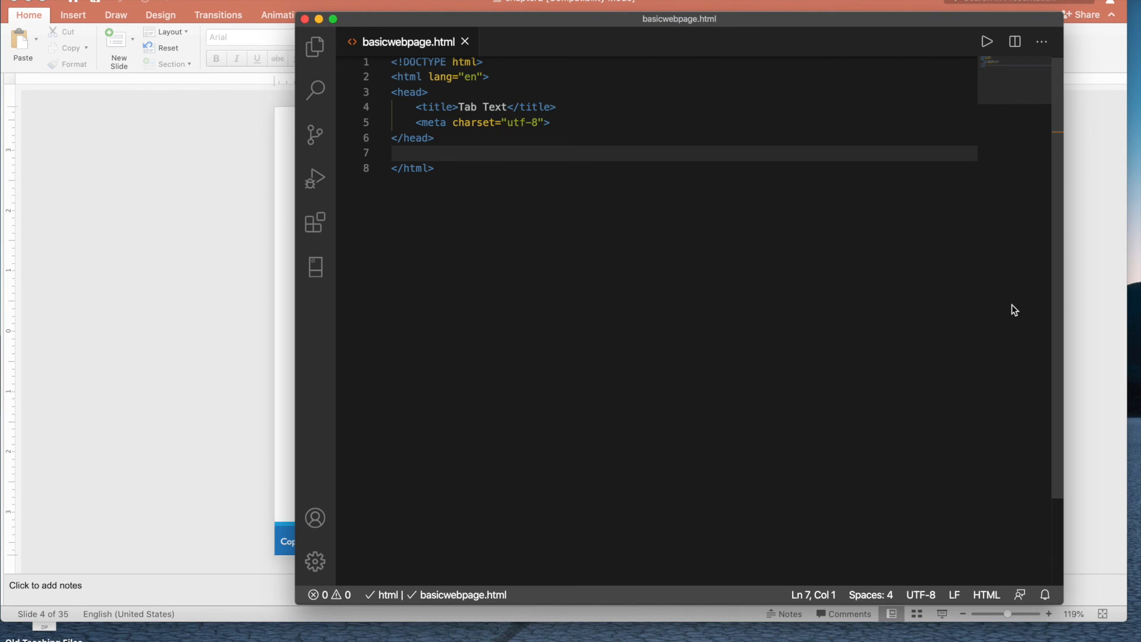
pyautogui.write('<body>')
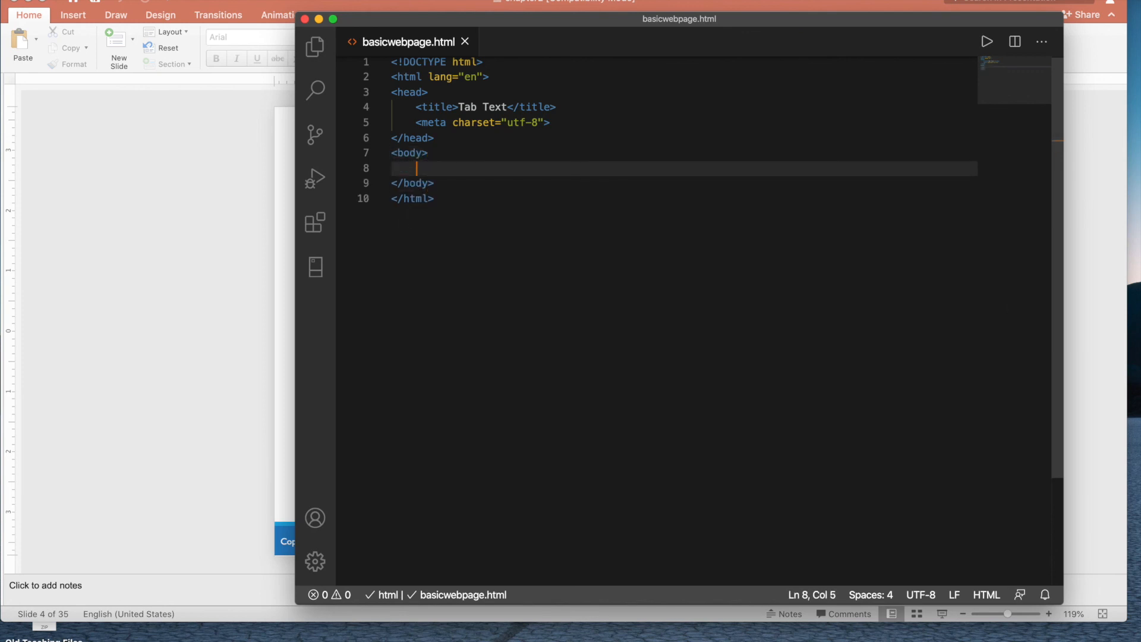
pyautogui.click(987, 42)
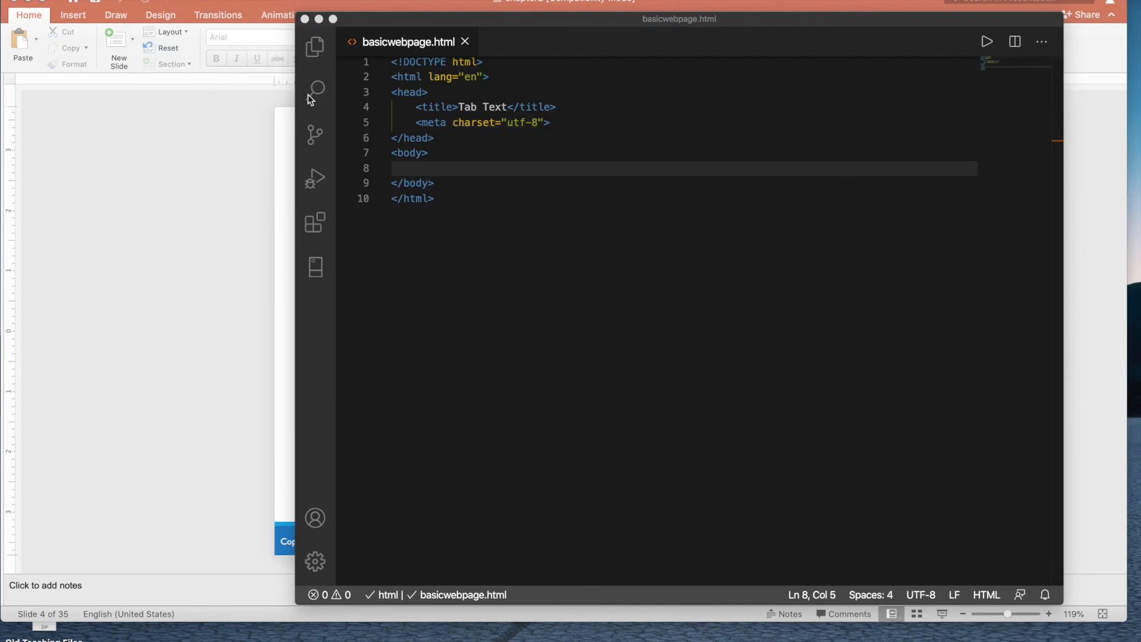
pyautogui.moveTo(482, 197)
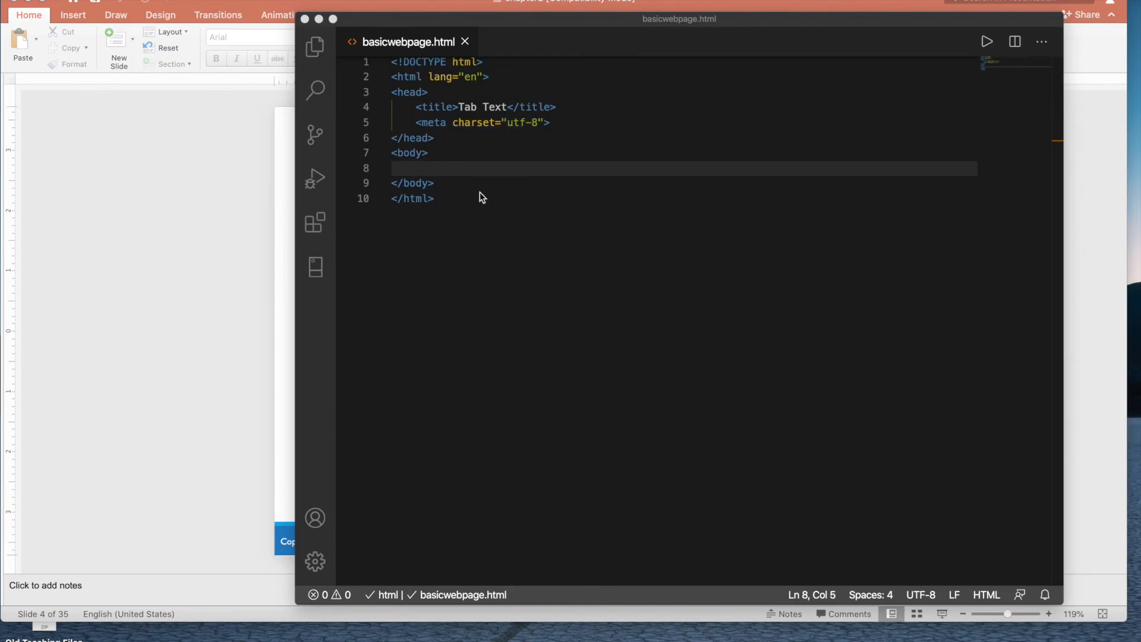
pyautogui.moveTo(520, 192)
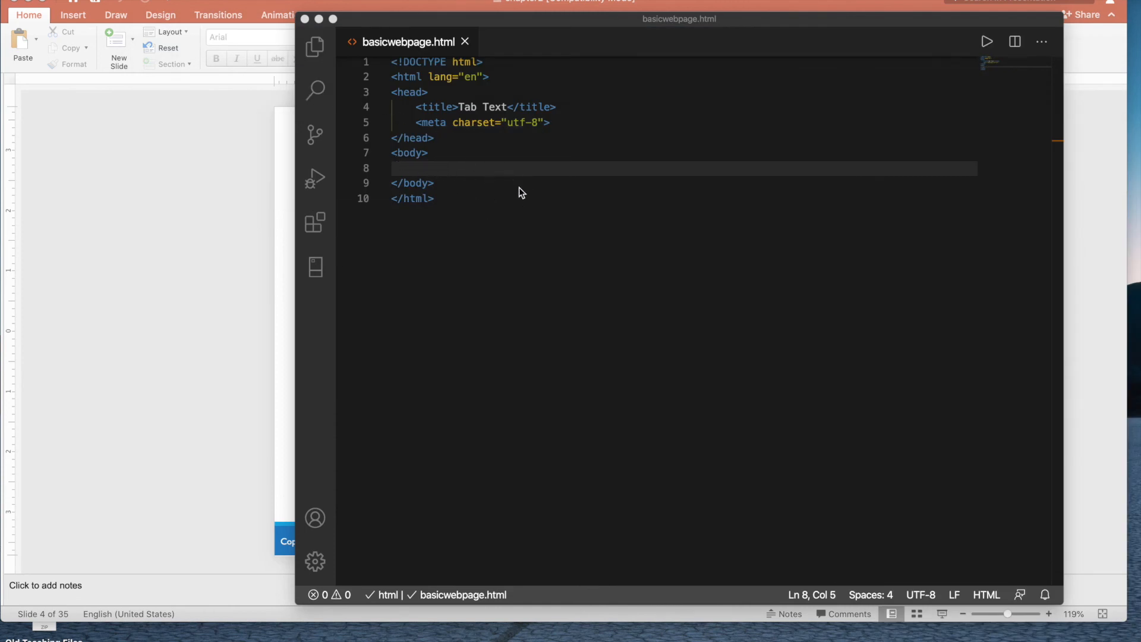
pyautogui.moveTo(451, 177)
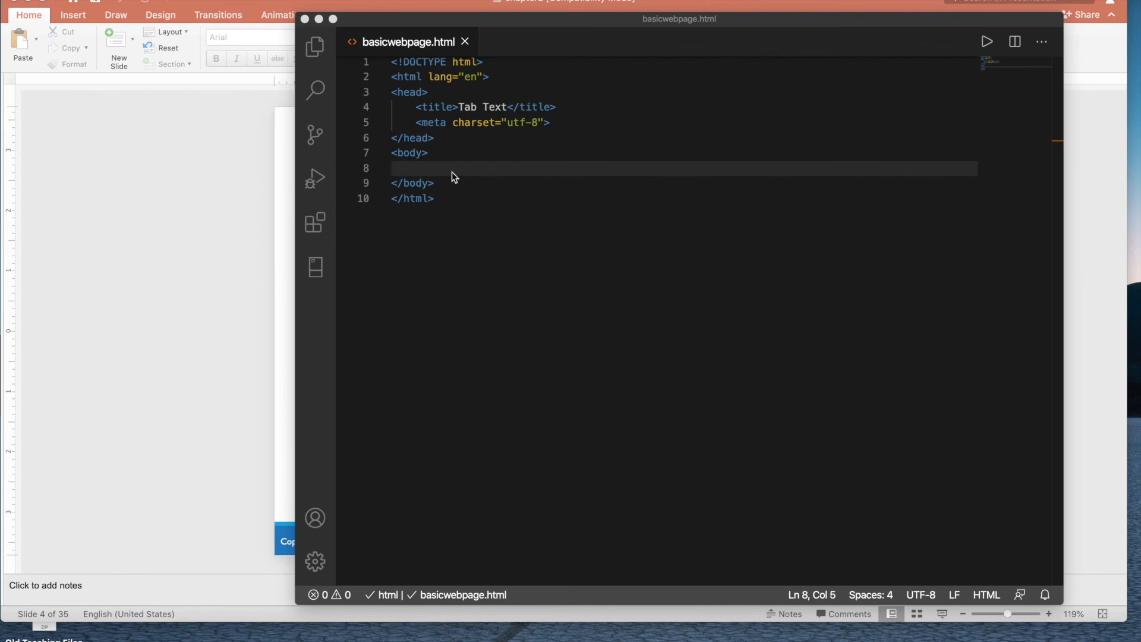
pyautogui.moveTo(423, 171)
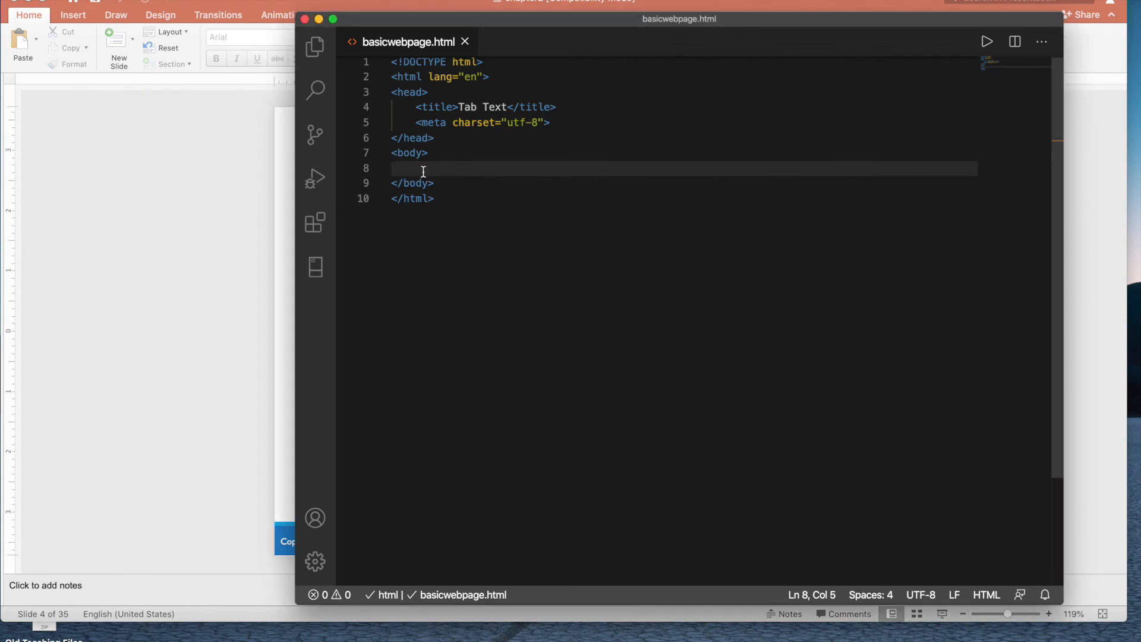
pyautogui.write('Hello Worl')
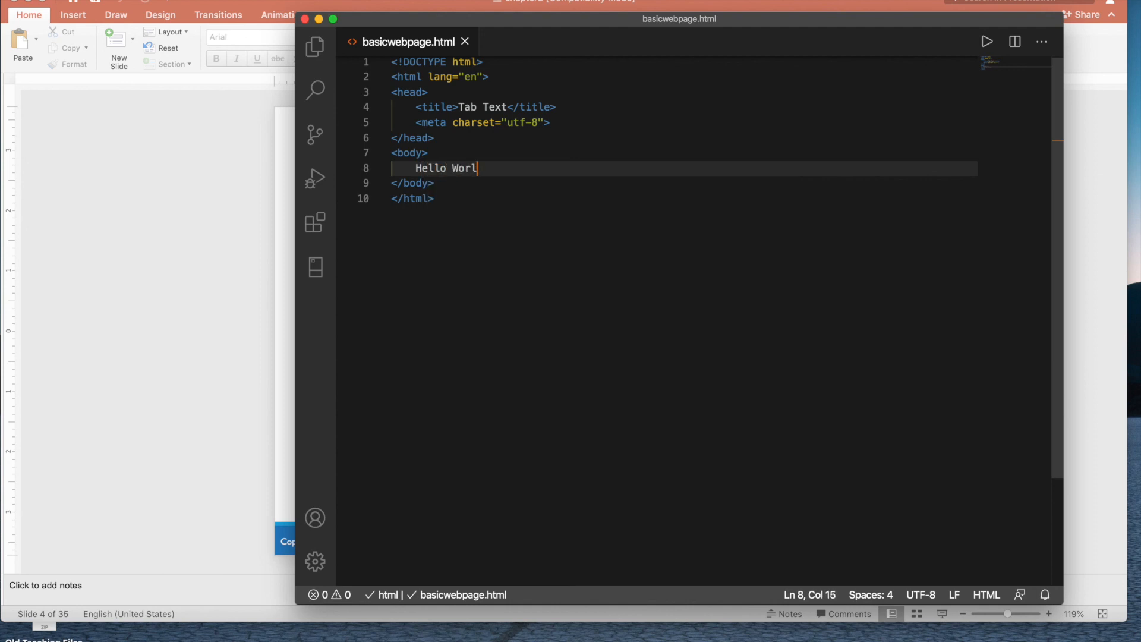
pyautogui.write('d!')
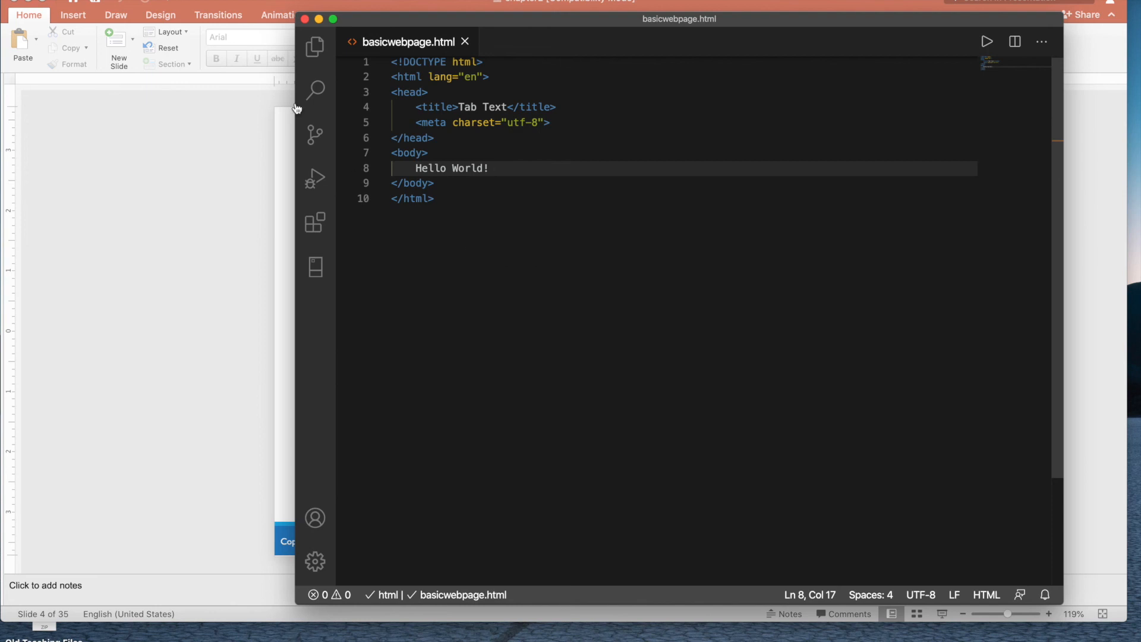
pyautogui.moveTo(337, 58)
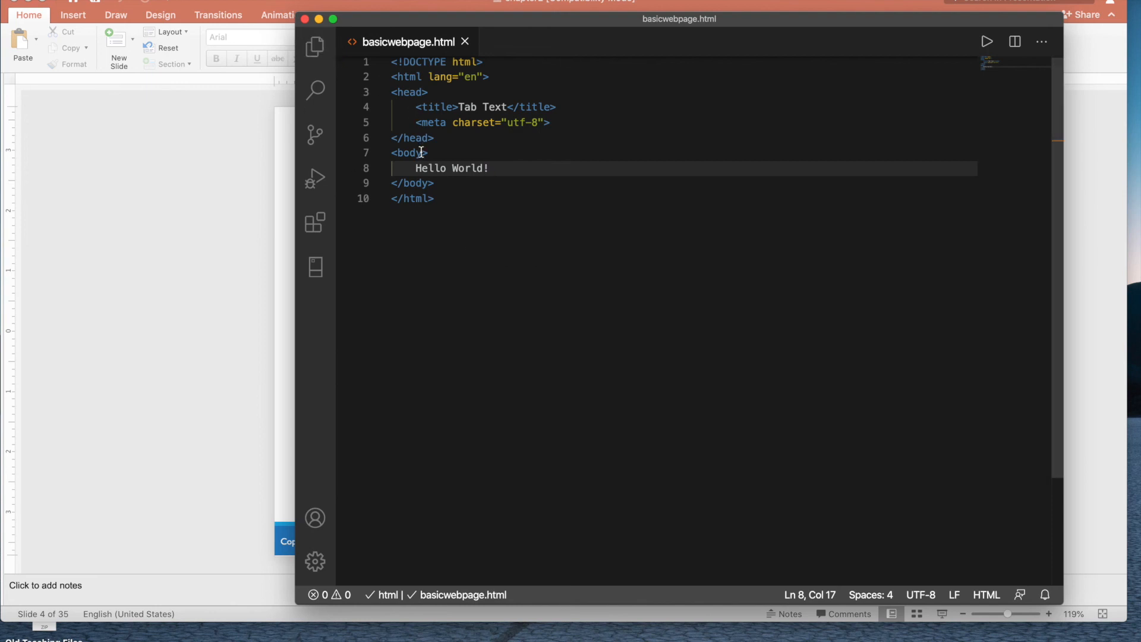
pyautogui.moveTo(458, 223)
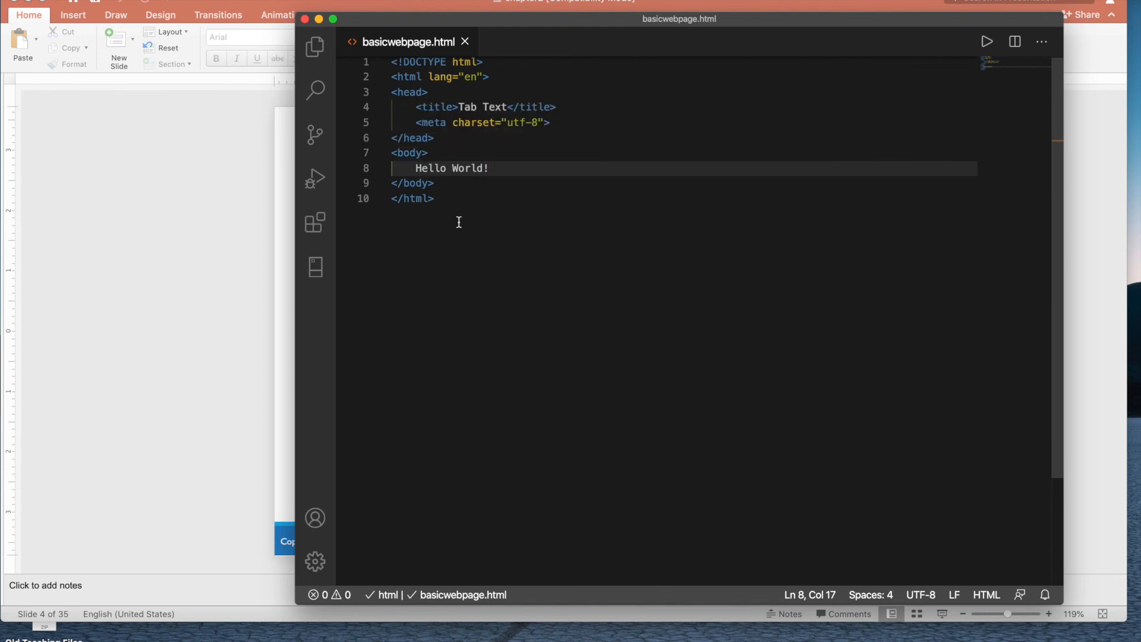
pyautogui.moveTo(375, 568)
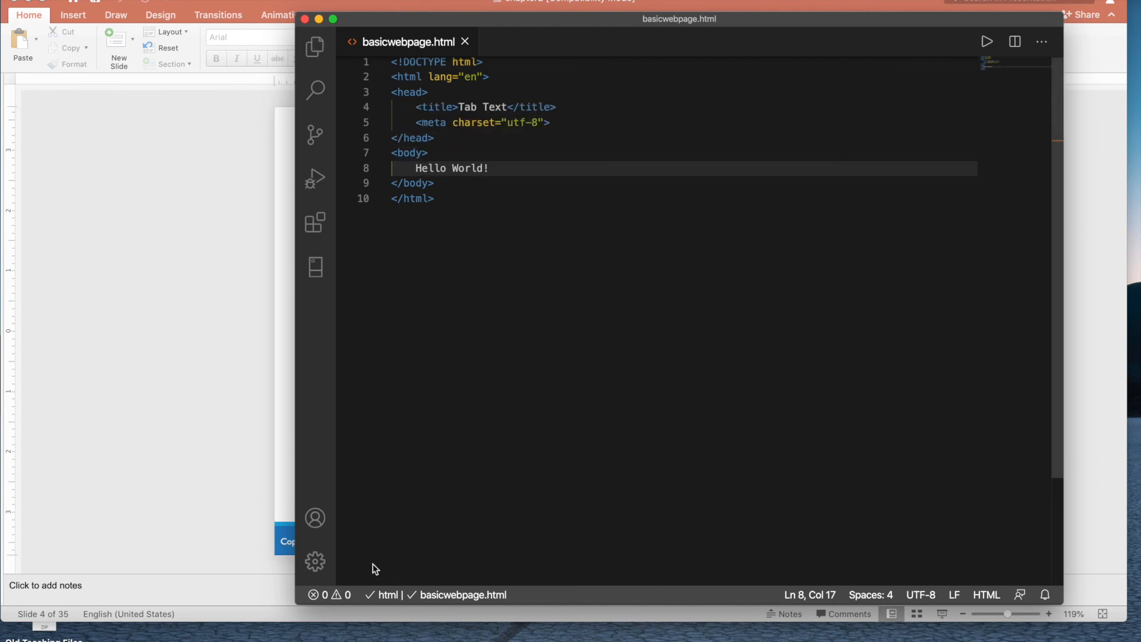
# From the Manage gear, list extensions and select 'open in browser'
pyautogui.click(315, 561)
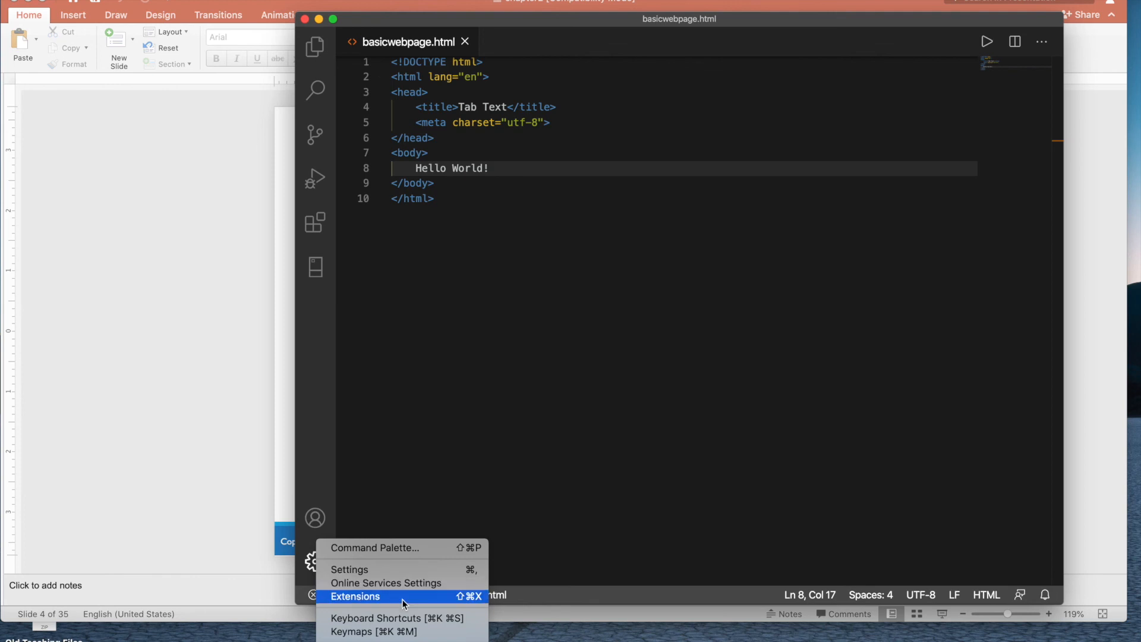
pyautogui.click(354, 596)
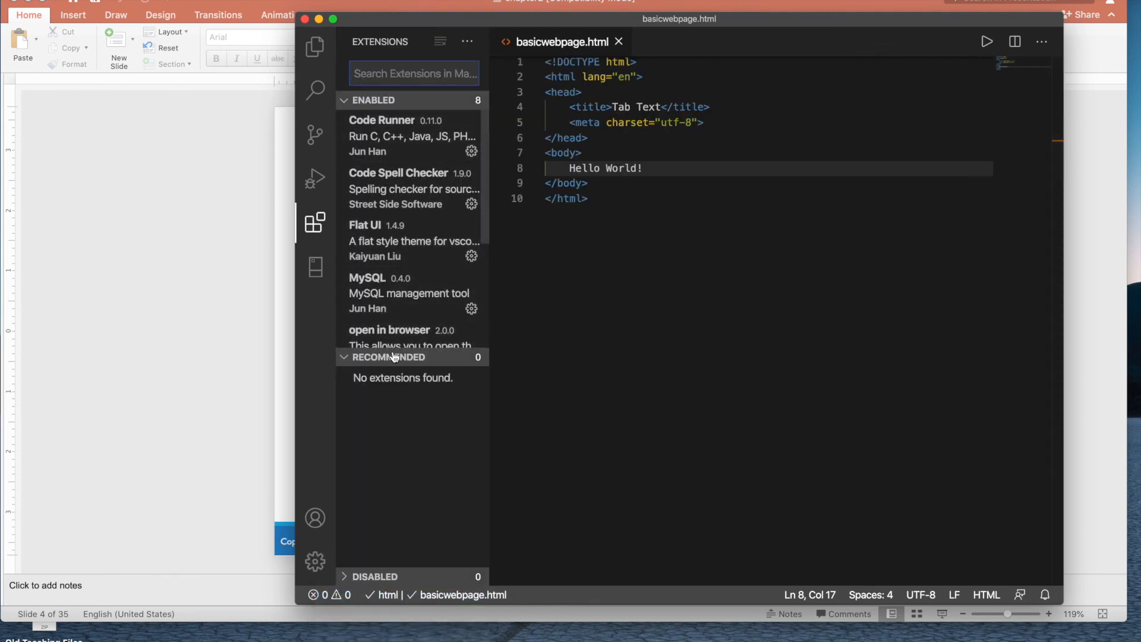
pyautogui.click(389, 330)
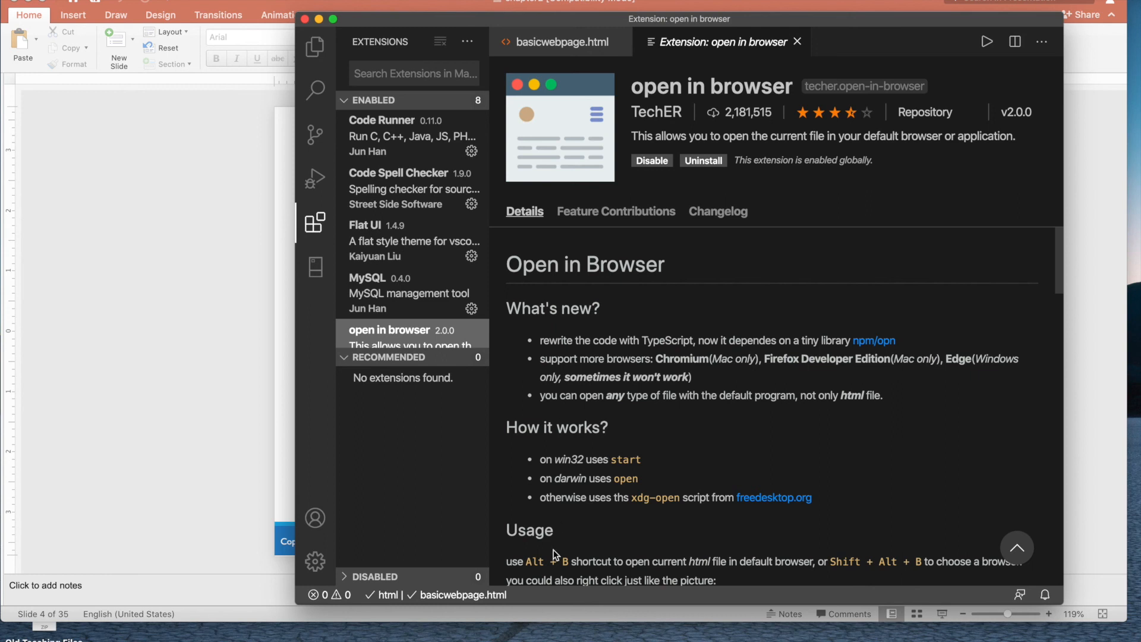
pyautogui.moveTo(633, 567)
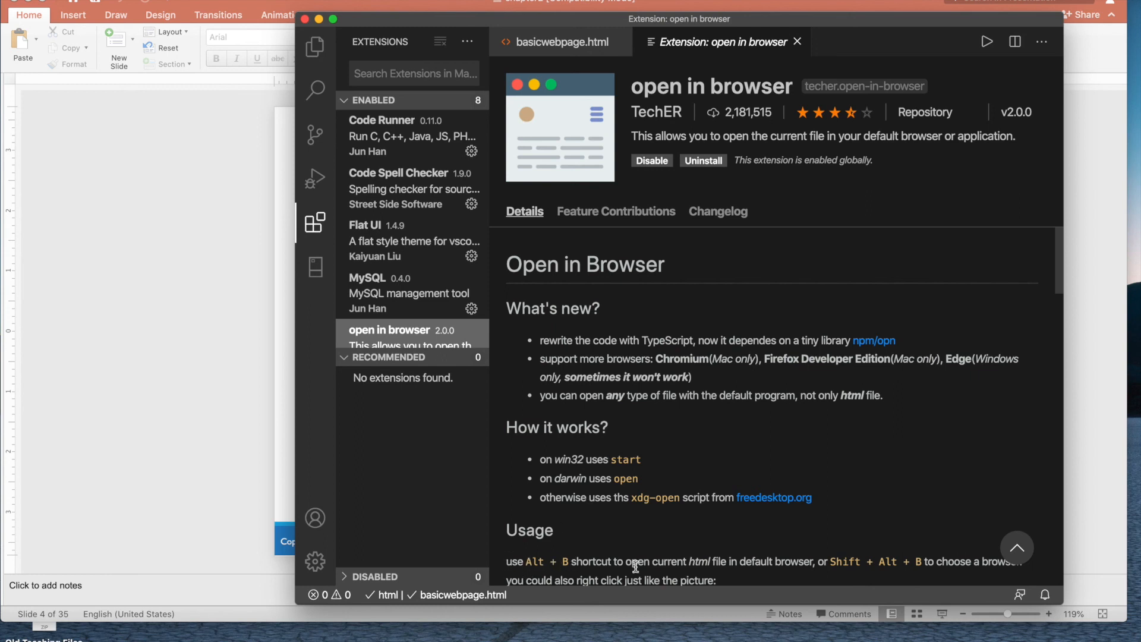
pyautogui.moveTo(607, 492)
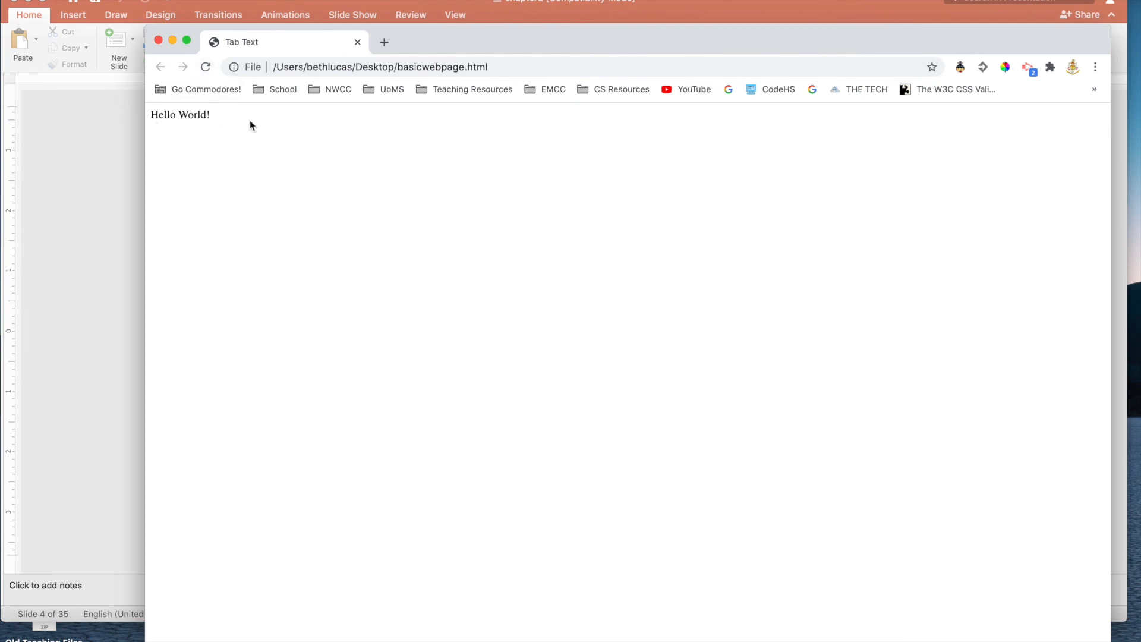
pyautogui.moveTo(184, 101)
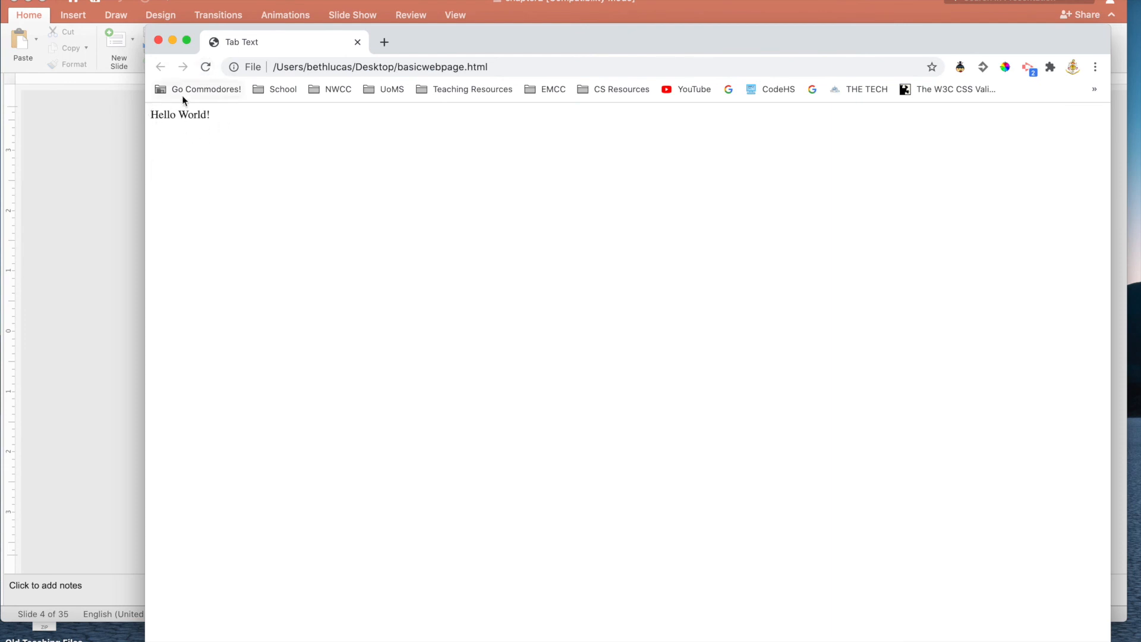
pyautogui.moveTo(210, 121)
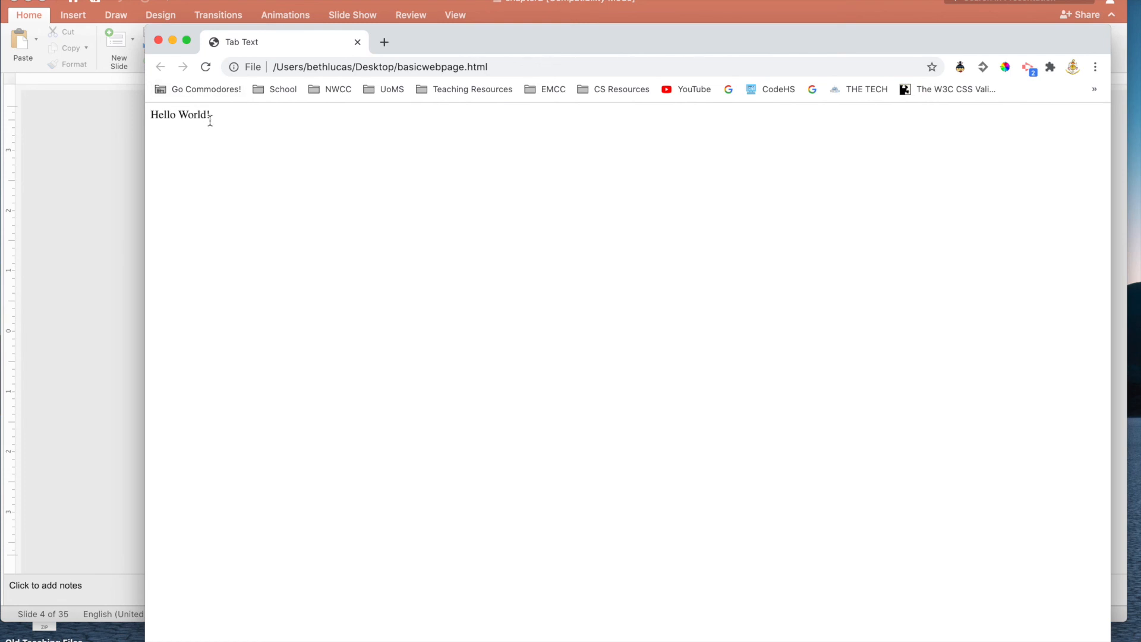
pyautogui.moveTo(263, 162)
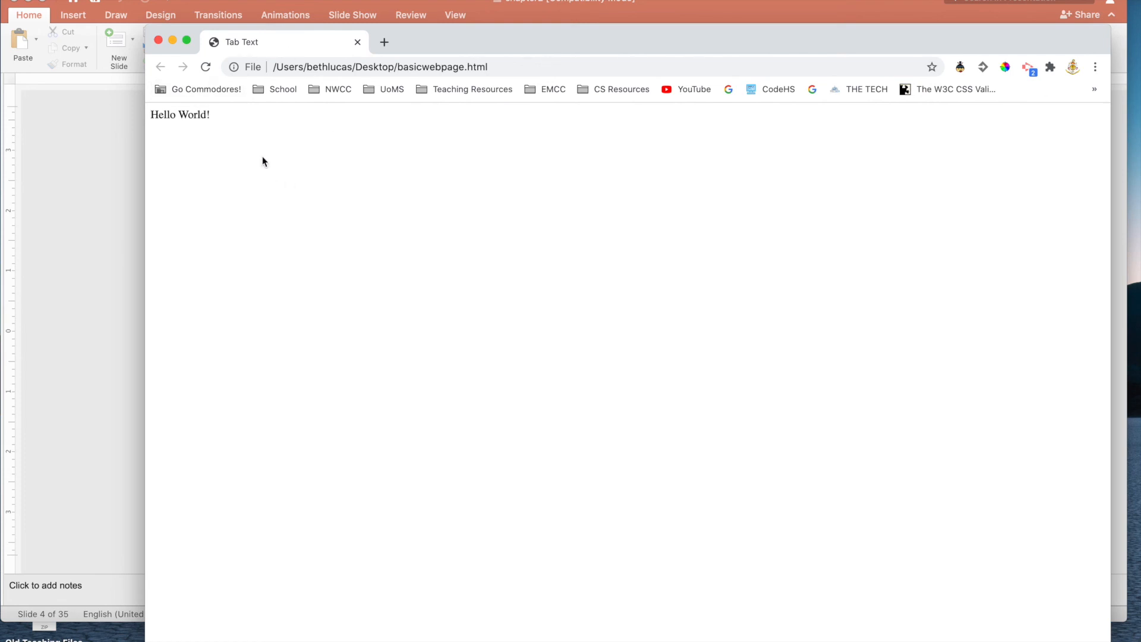
pyautogui.moveTo(307, 160)
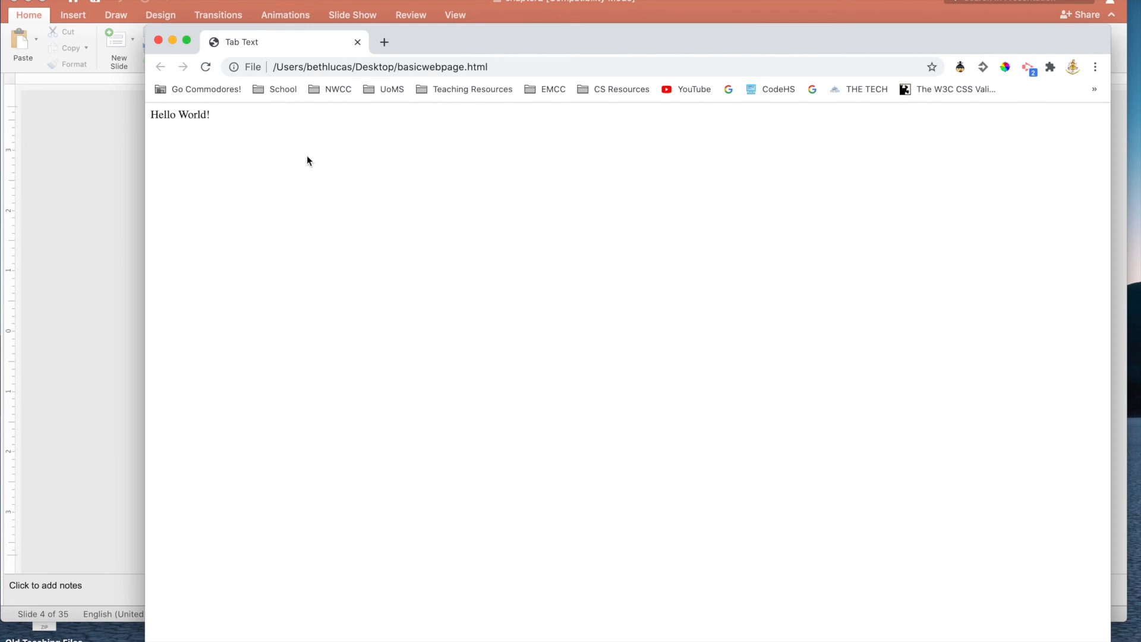
pyautogui.moveTo(304, 176)
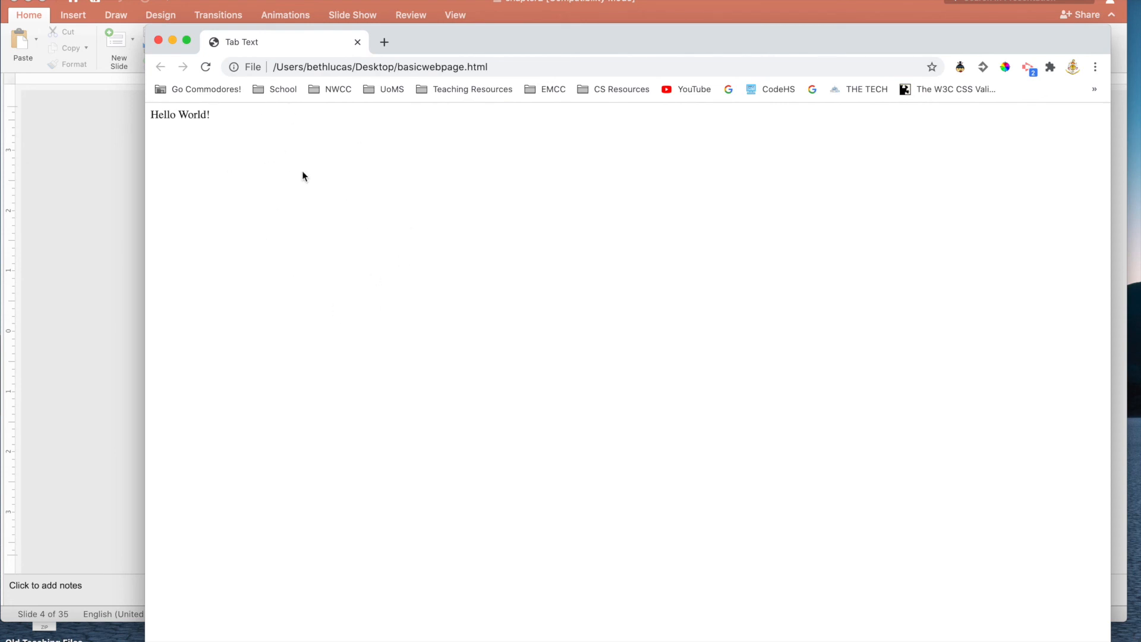